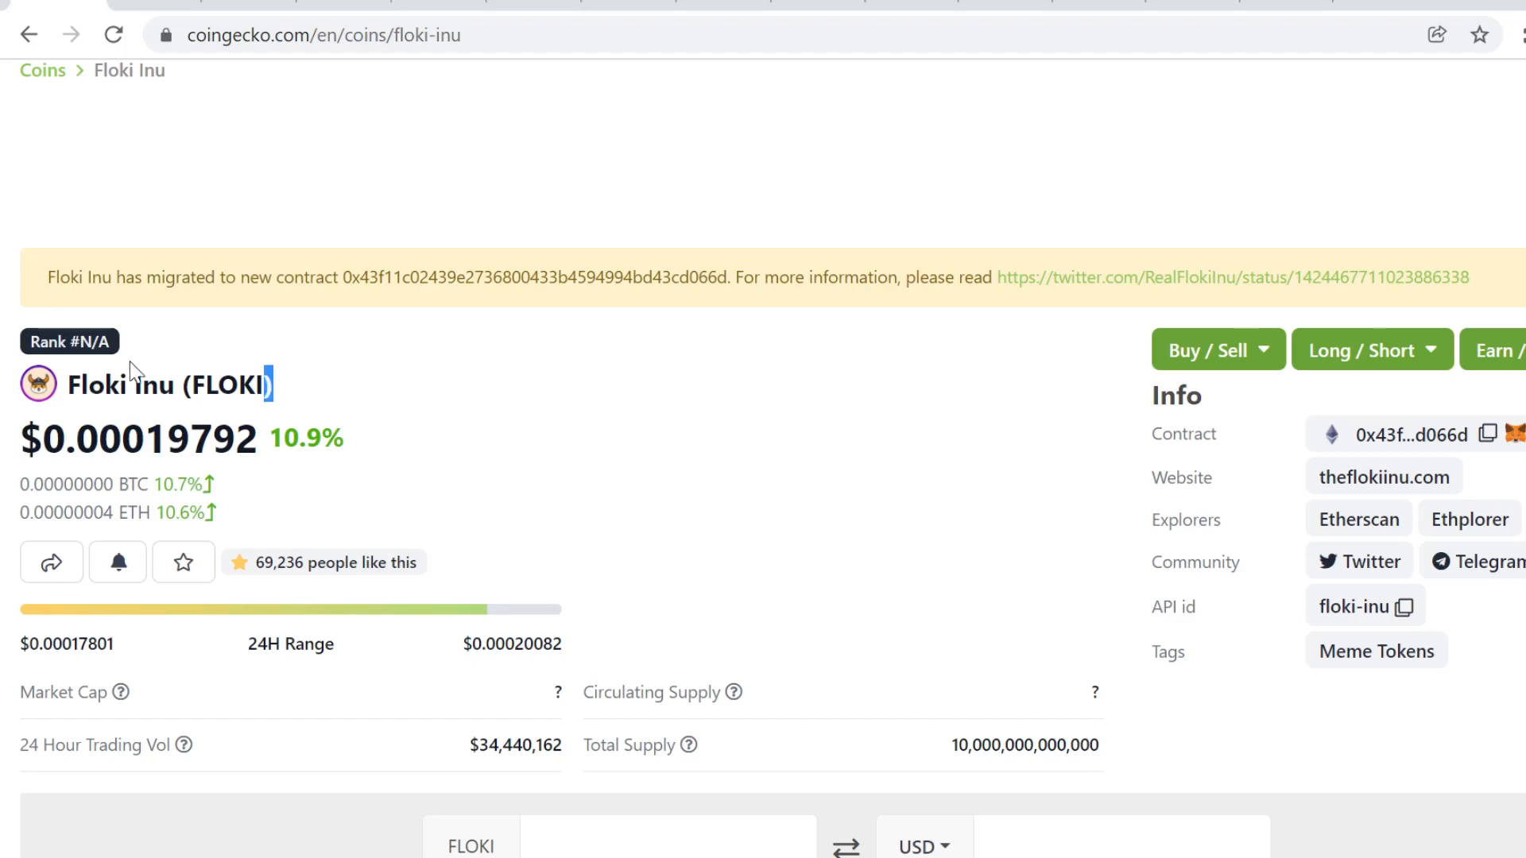
mouse_move(1395, 476)
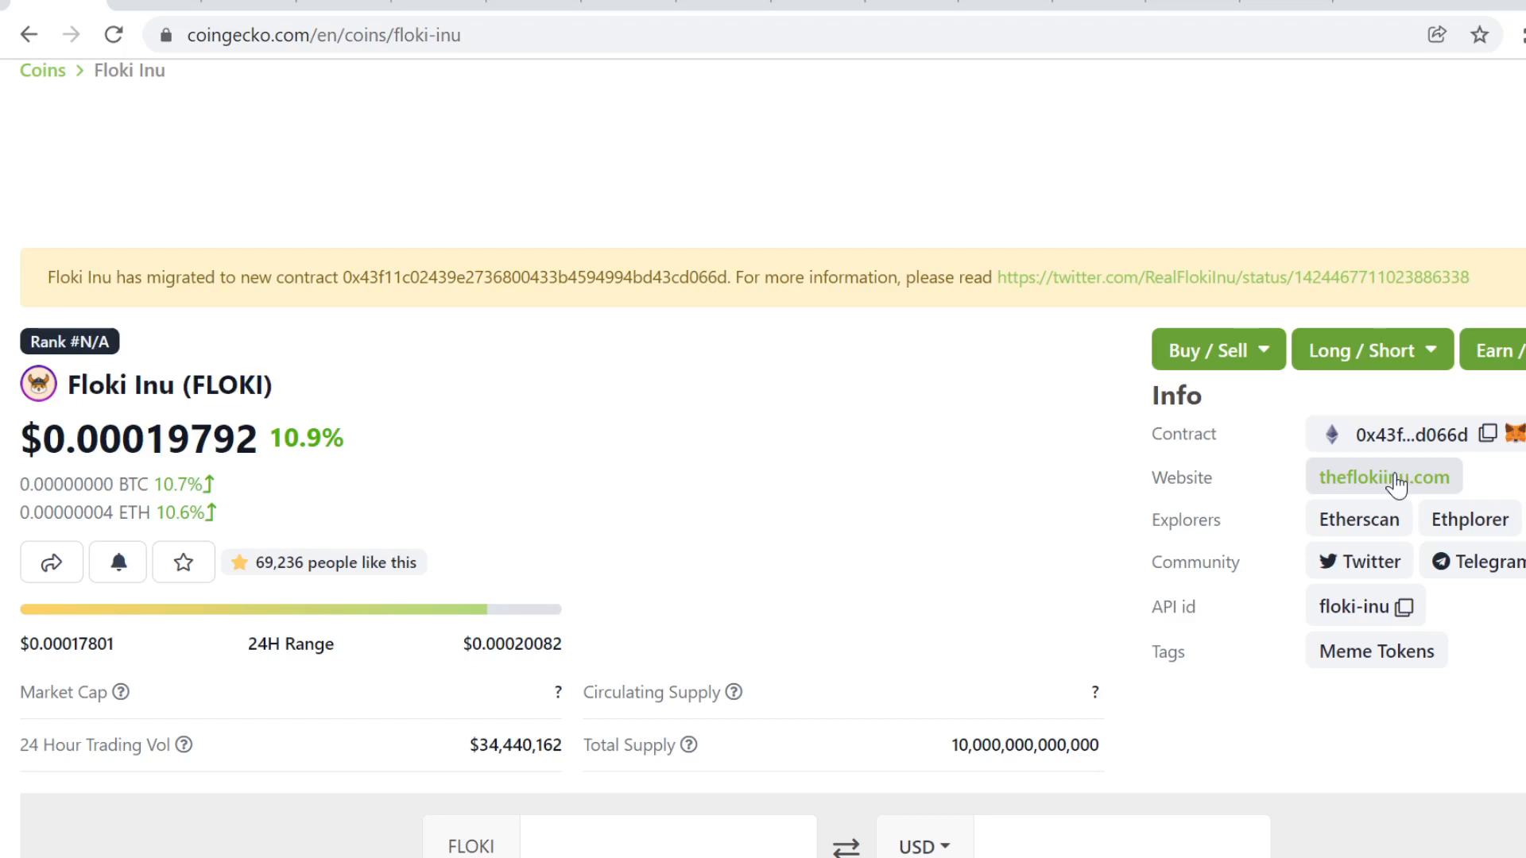
- Bring up the Gumroad product page and scroll to the 100X Crypto Portfolio Membership title and $97/month Pro tier
click(1383, 476)
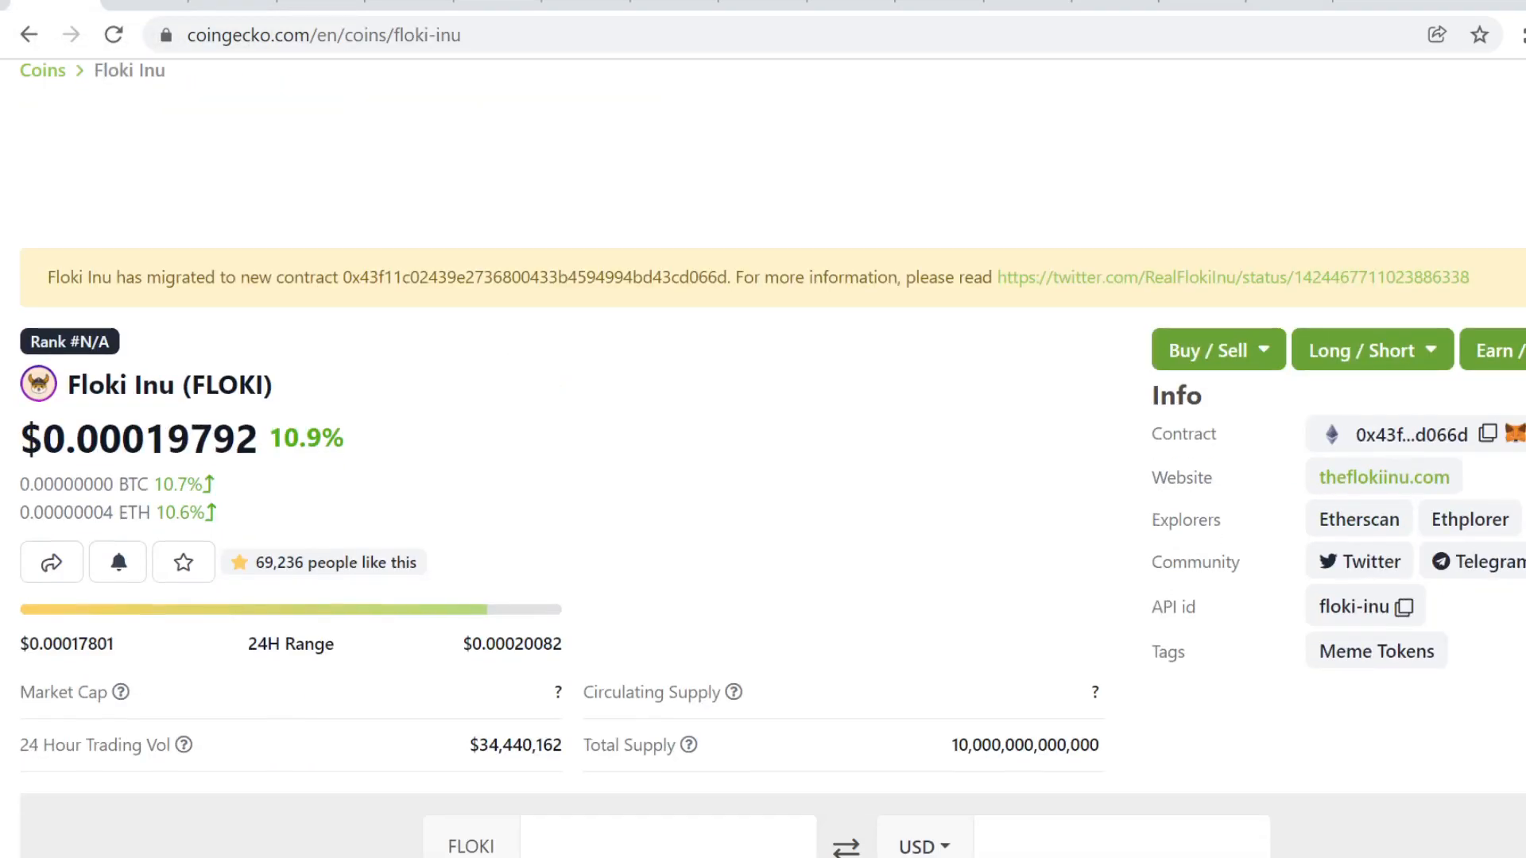
scroll(down, 3)
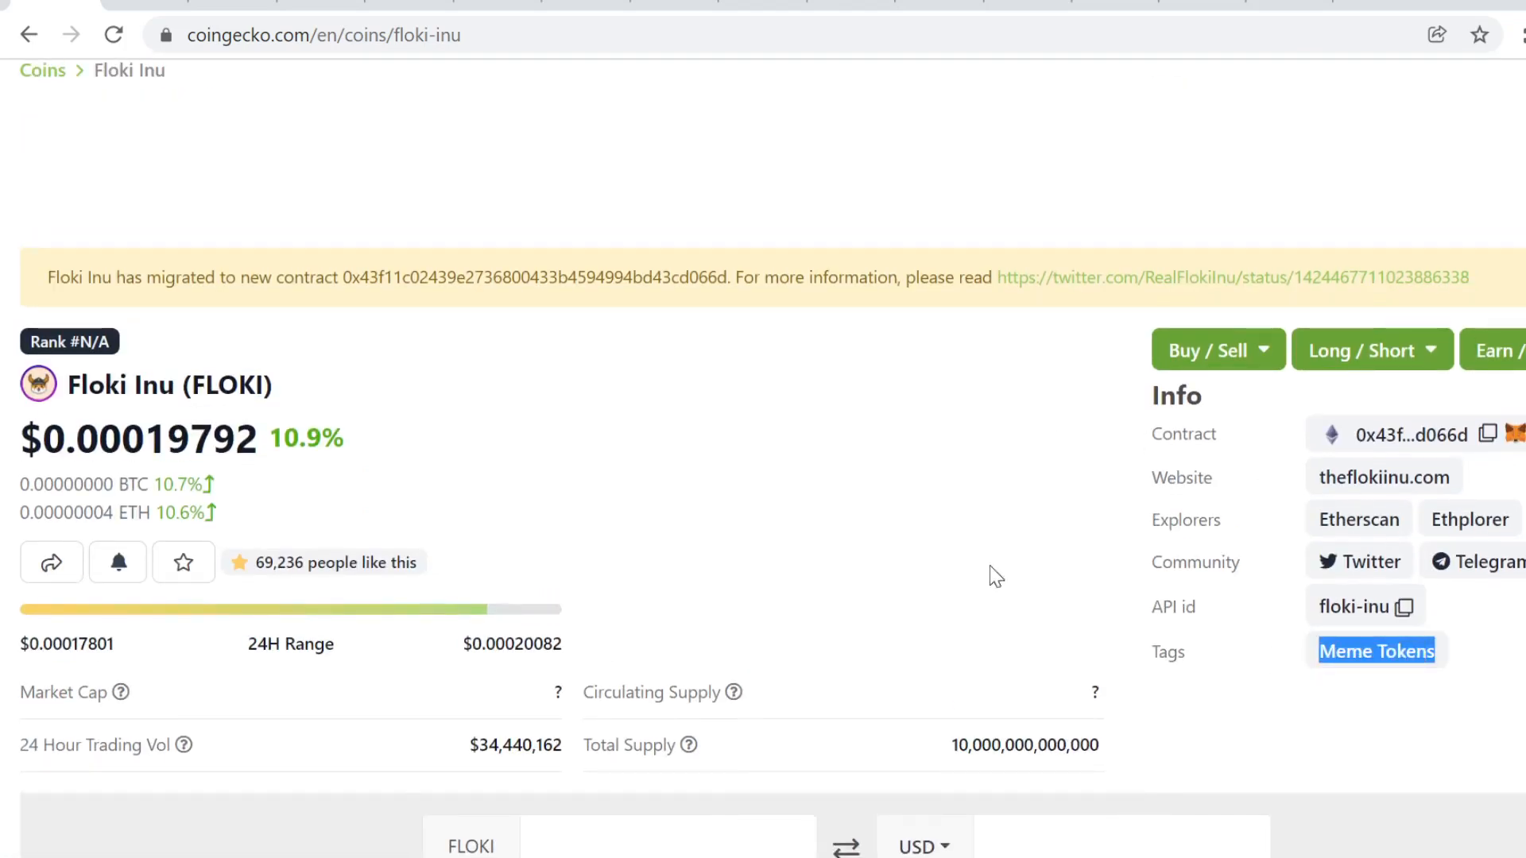
scroll(down, 3)
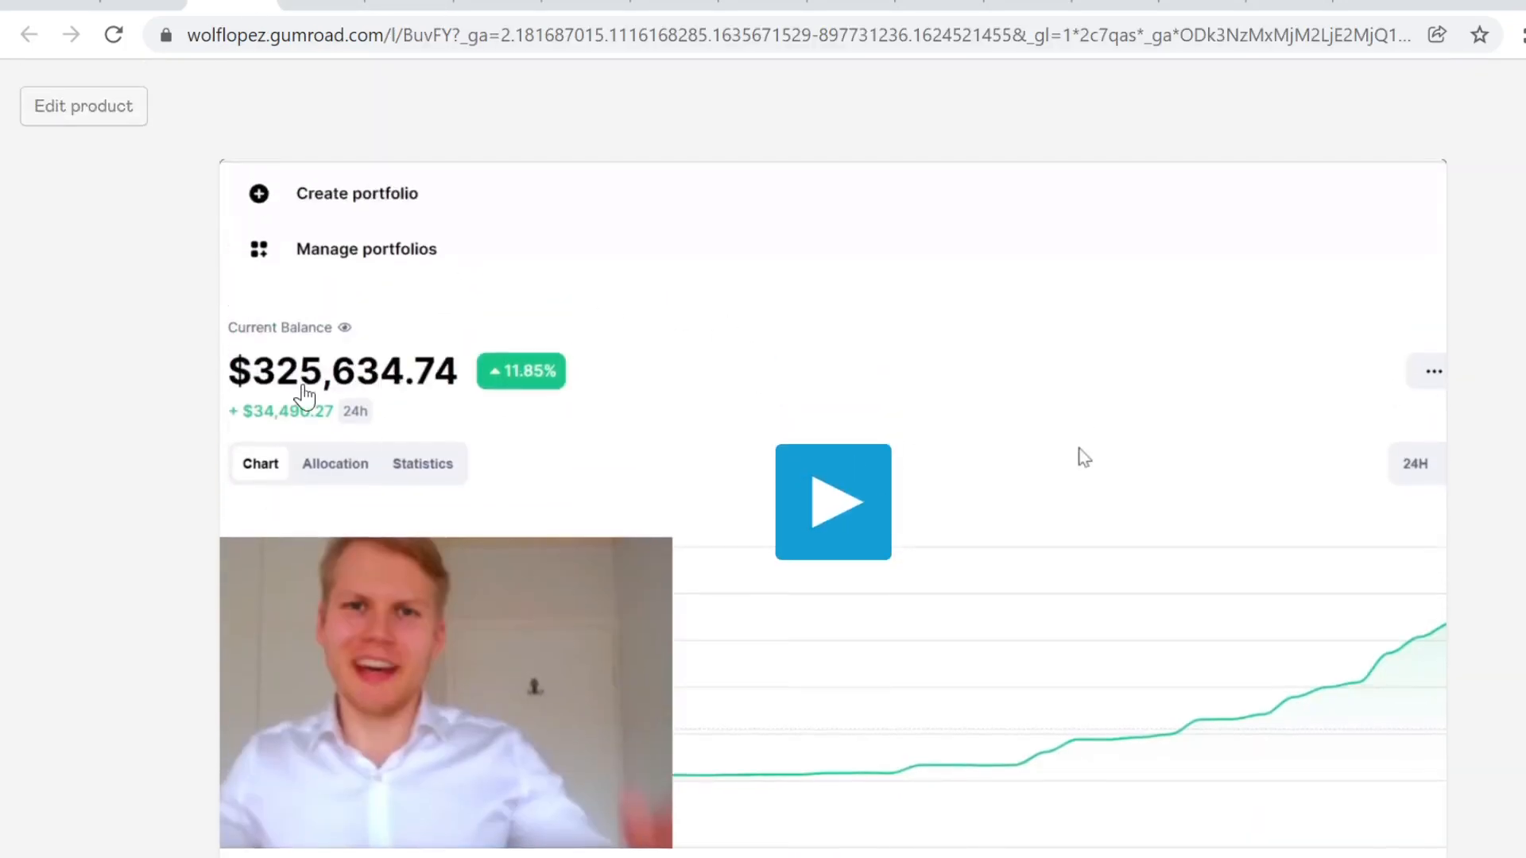
scroll(down, 3)
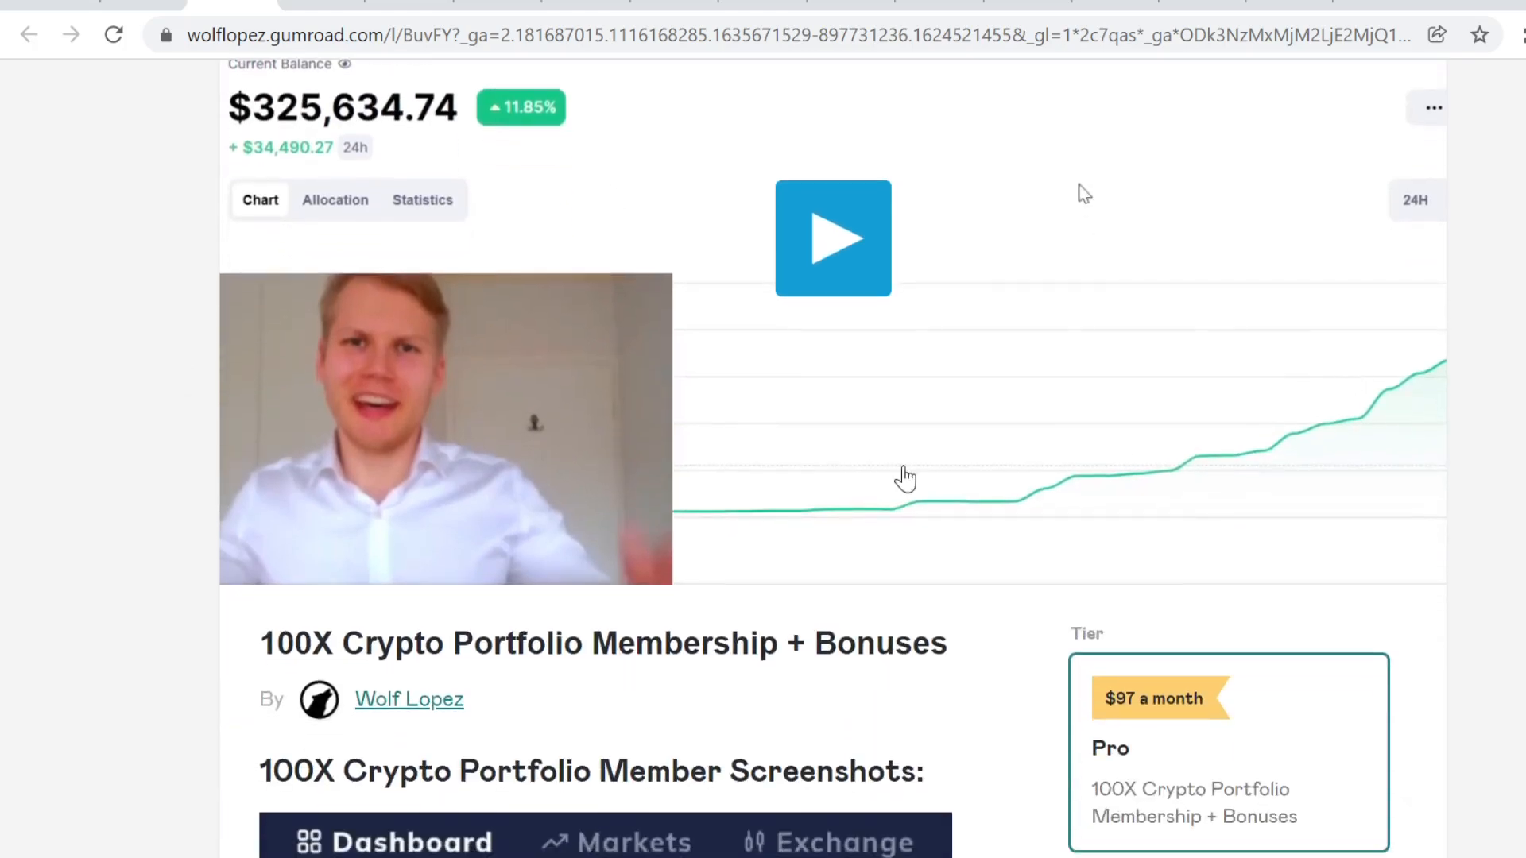
mouse_move(993, 345)
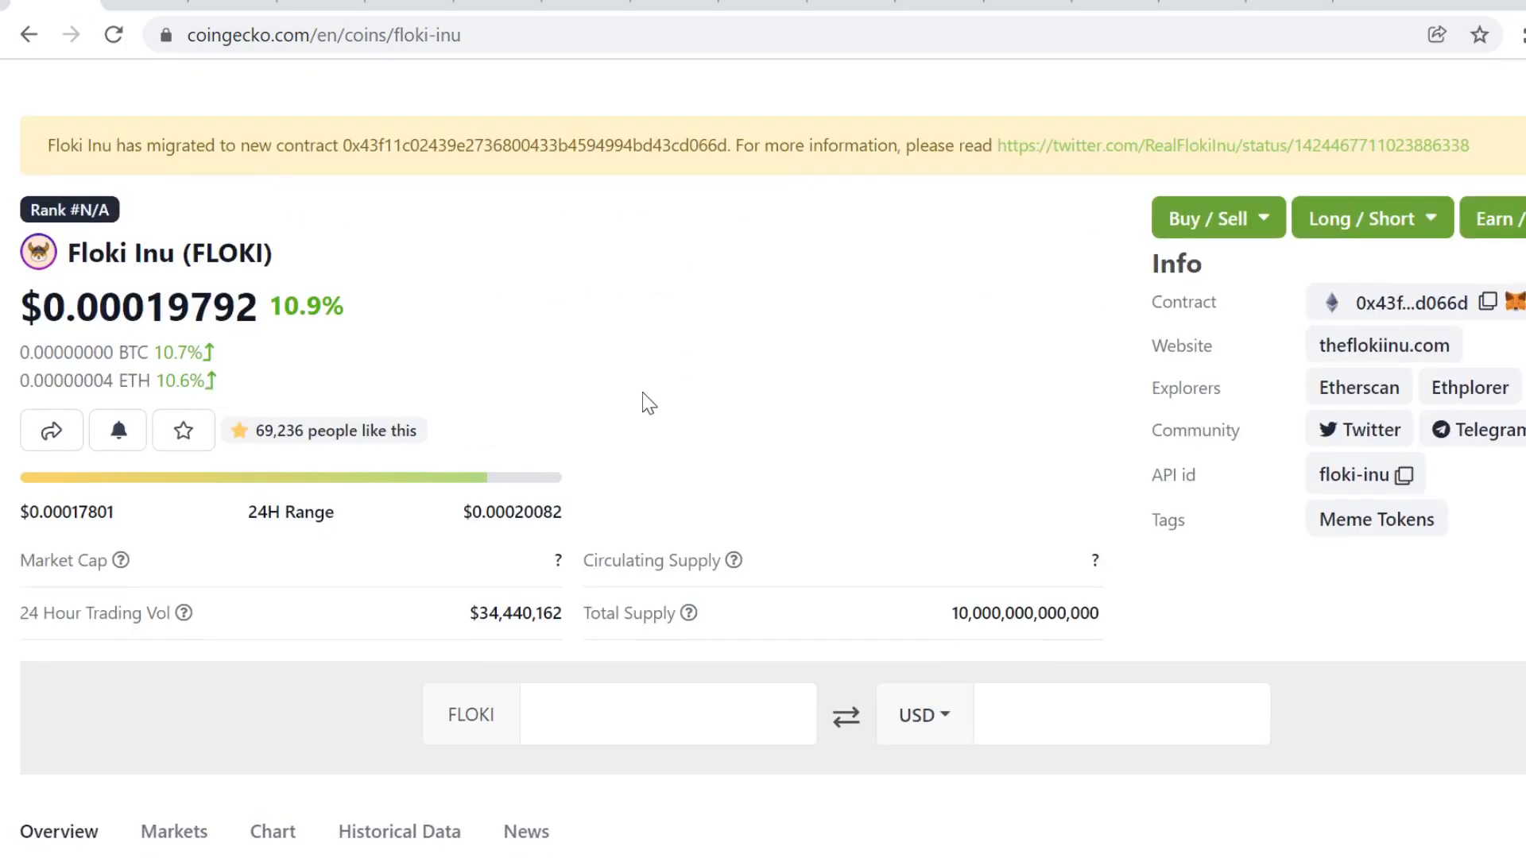
mouse_move(498, 334)
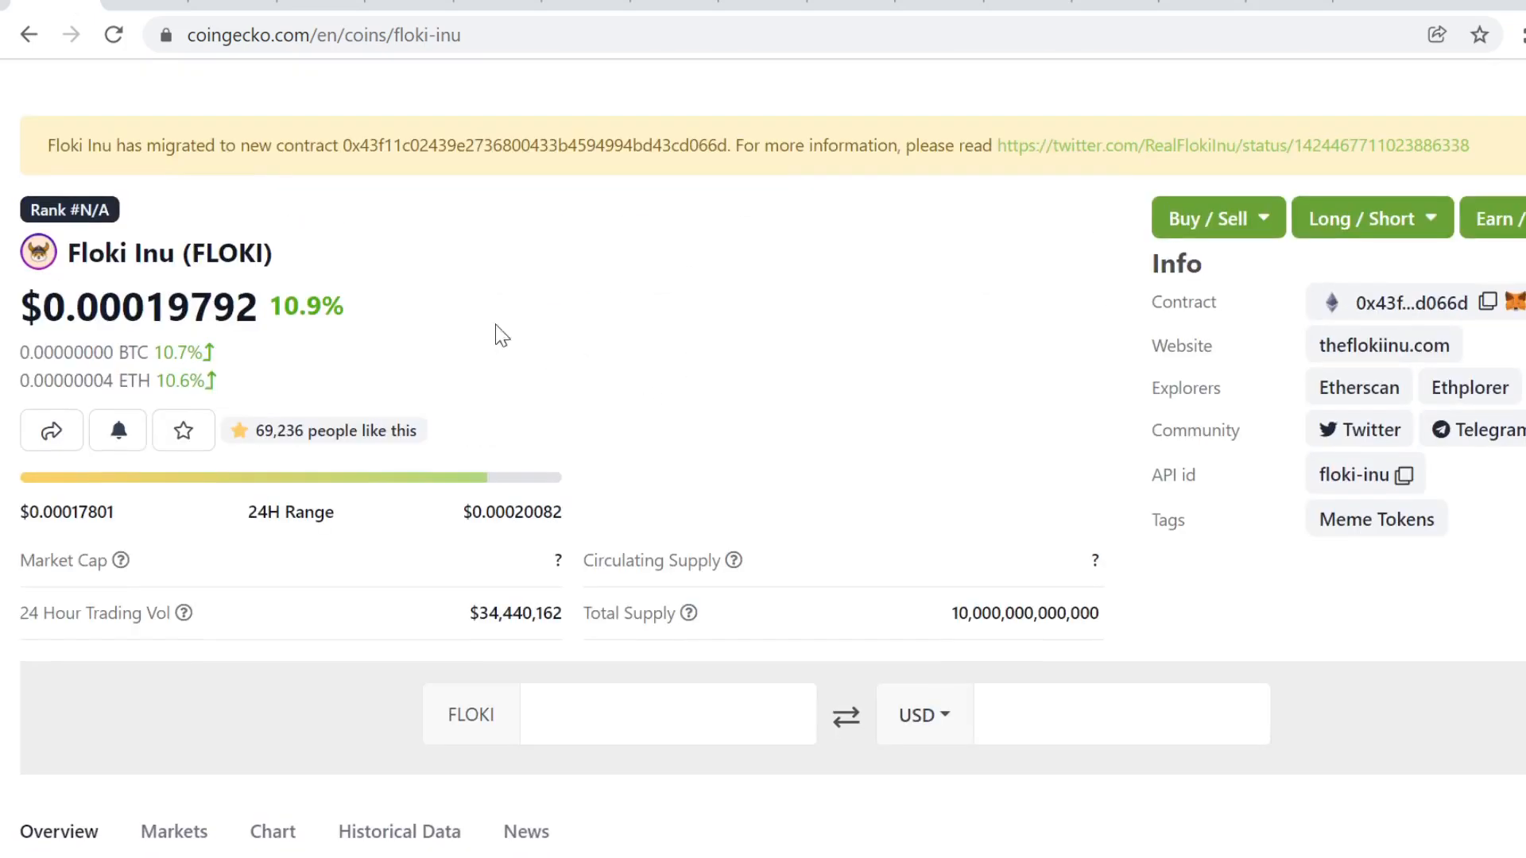
mouse_move(445, 359)
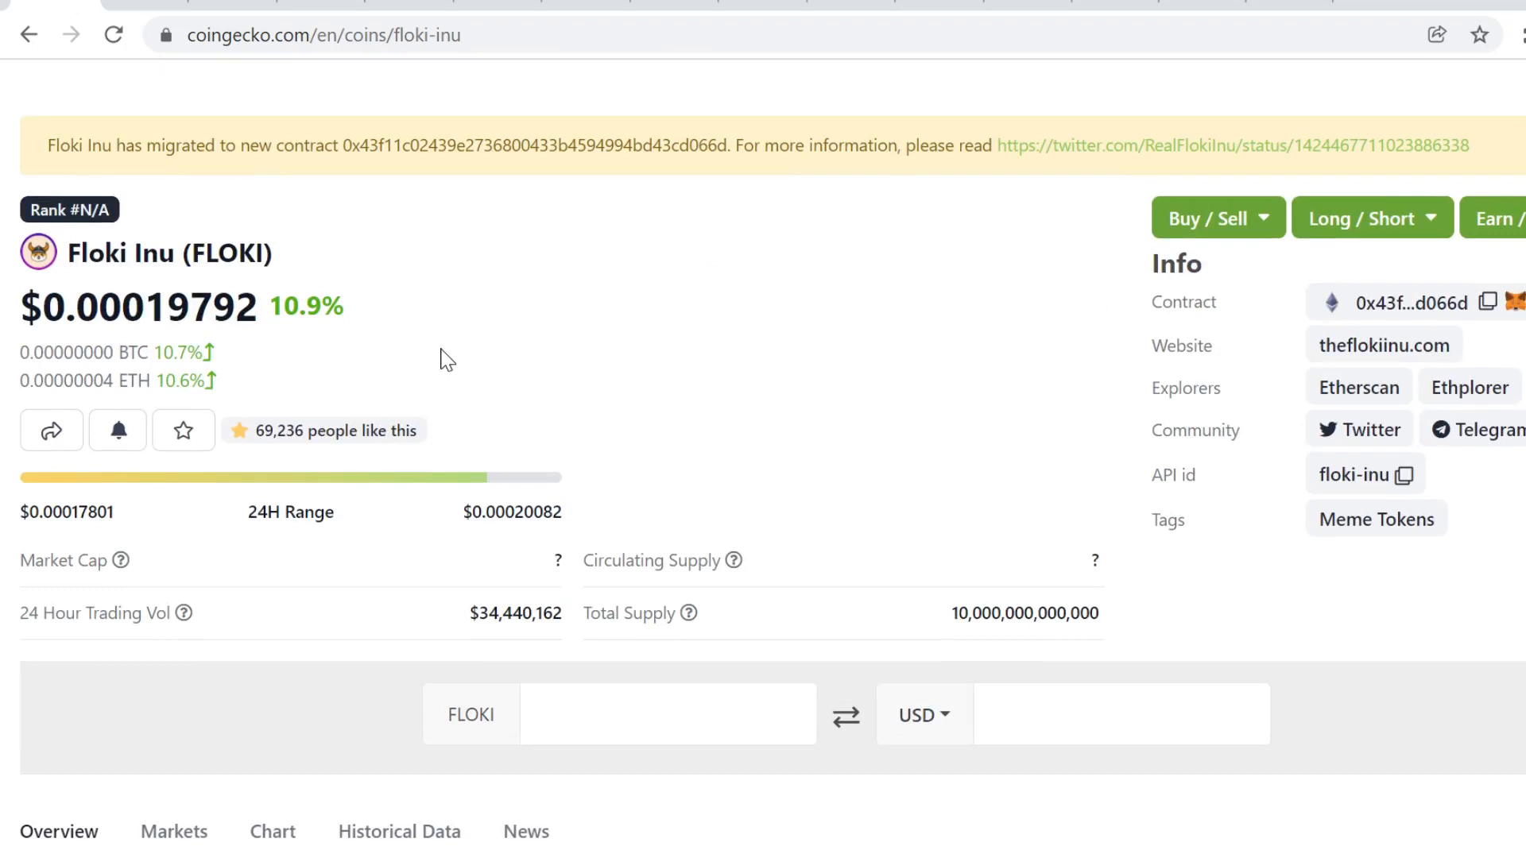
mouse_move(422, 318)
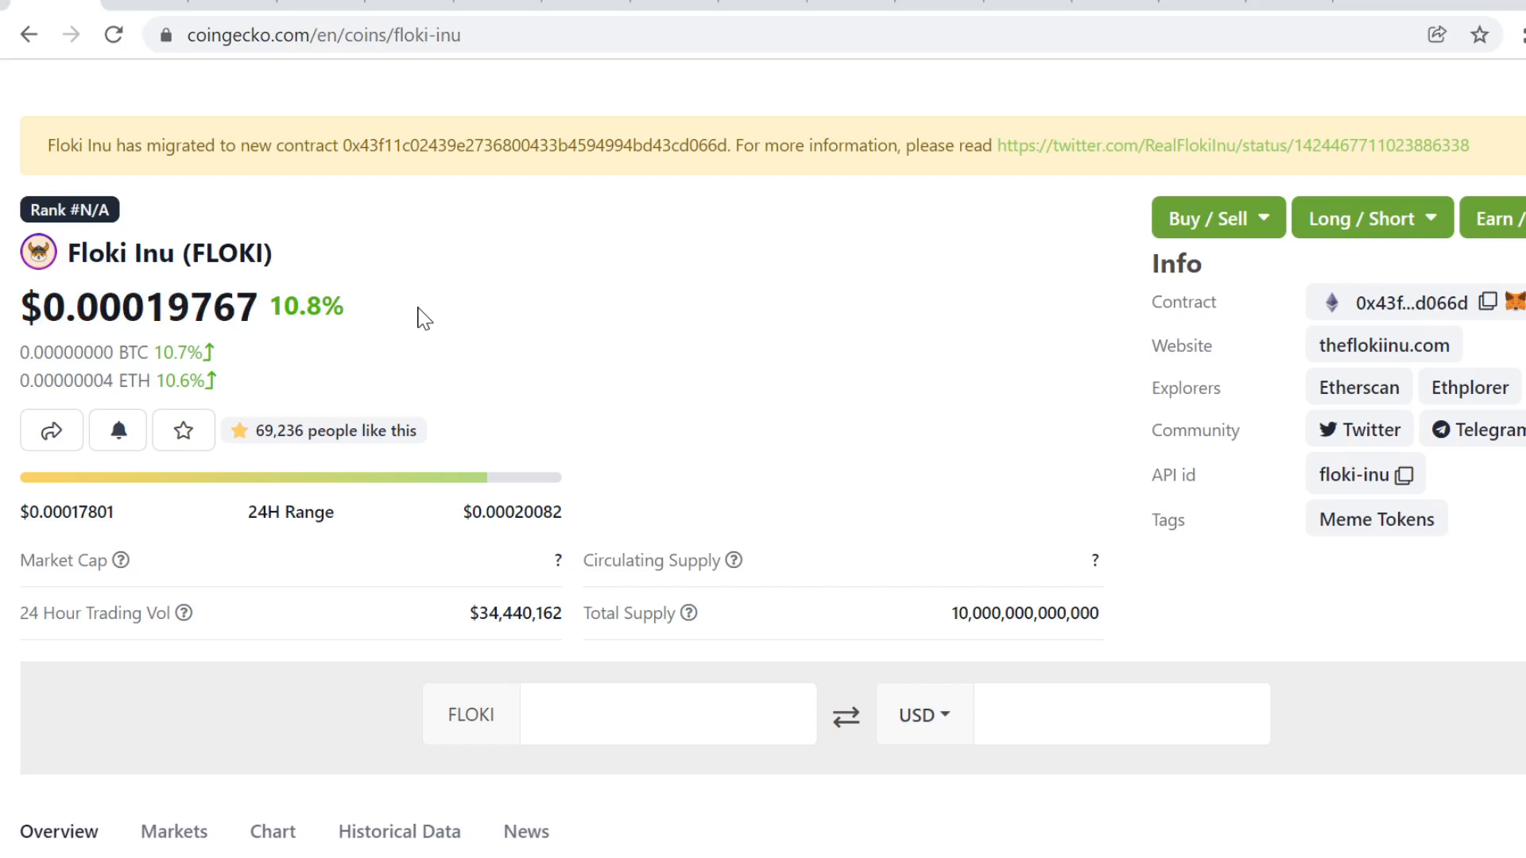
mouse_move(503, 334)
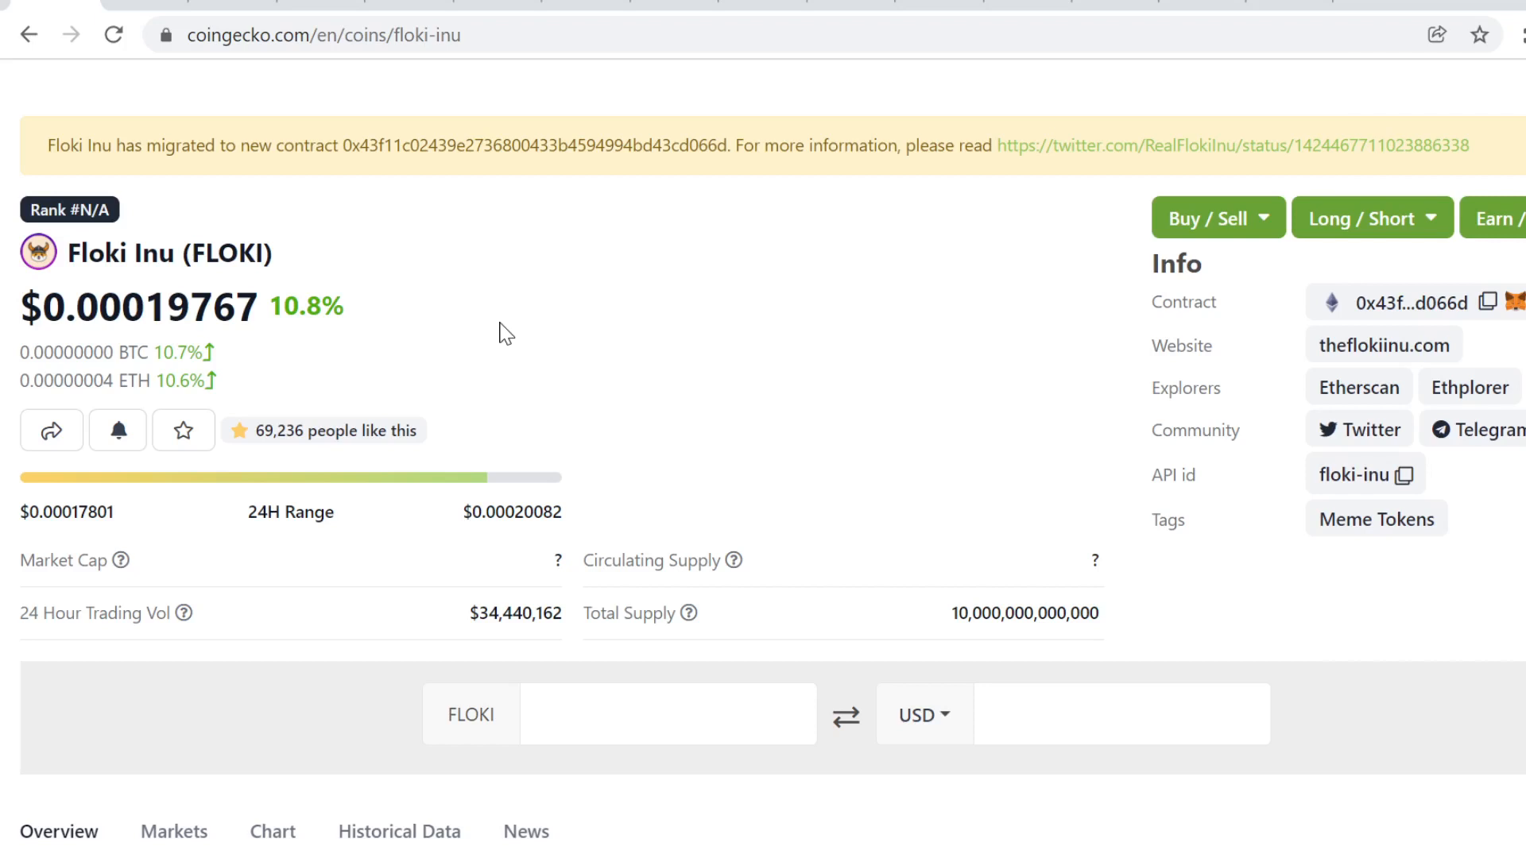
mouse_move(383, 302)
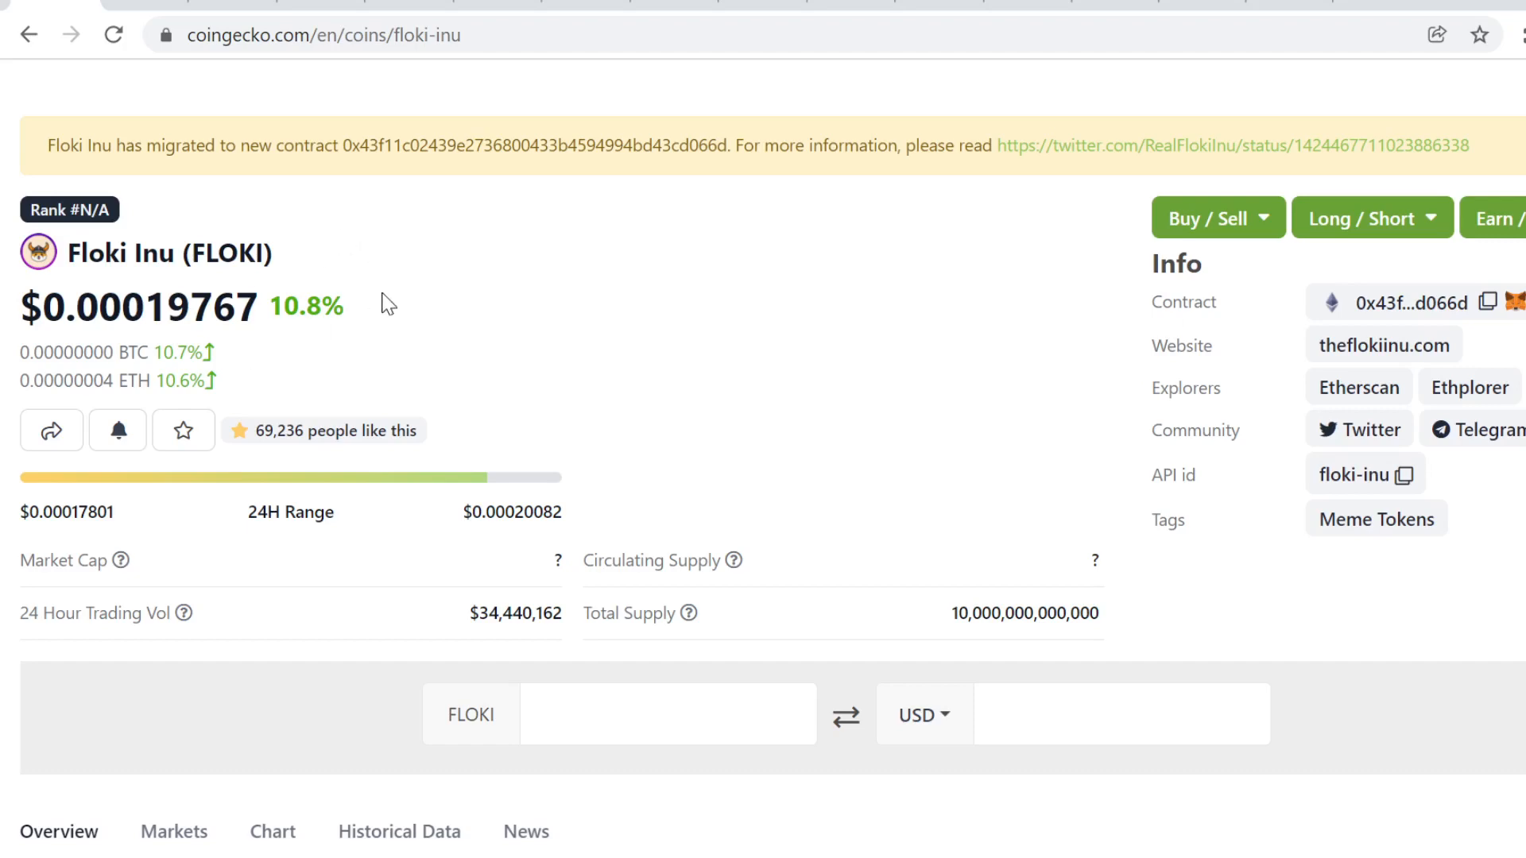
mouse_move(550, 307)
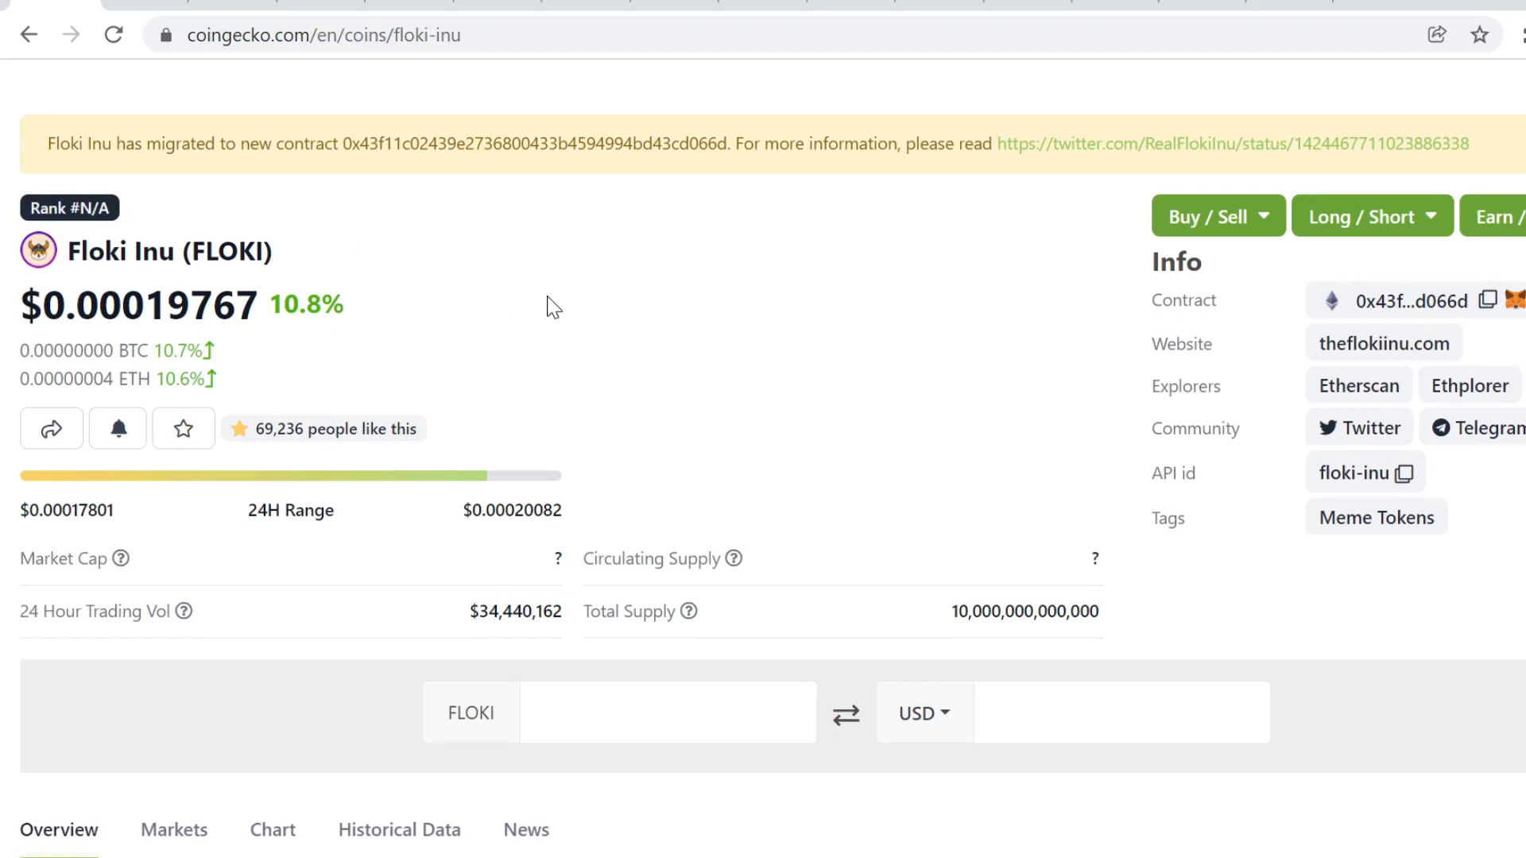
- Scroll the Floki Inu page to the max-range price chart beside the all-time high and low market stats
scroll(down, 3)
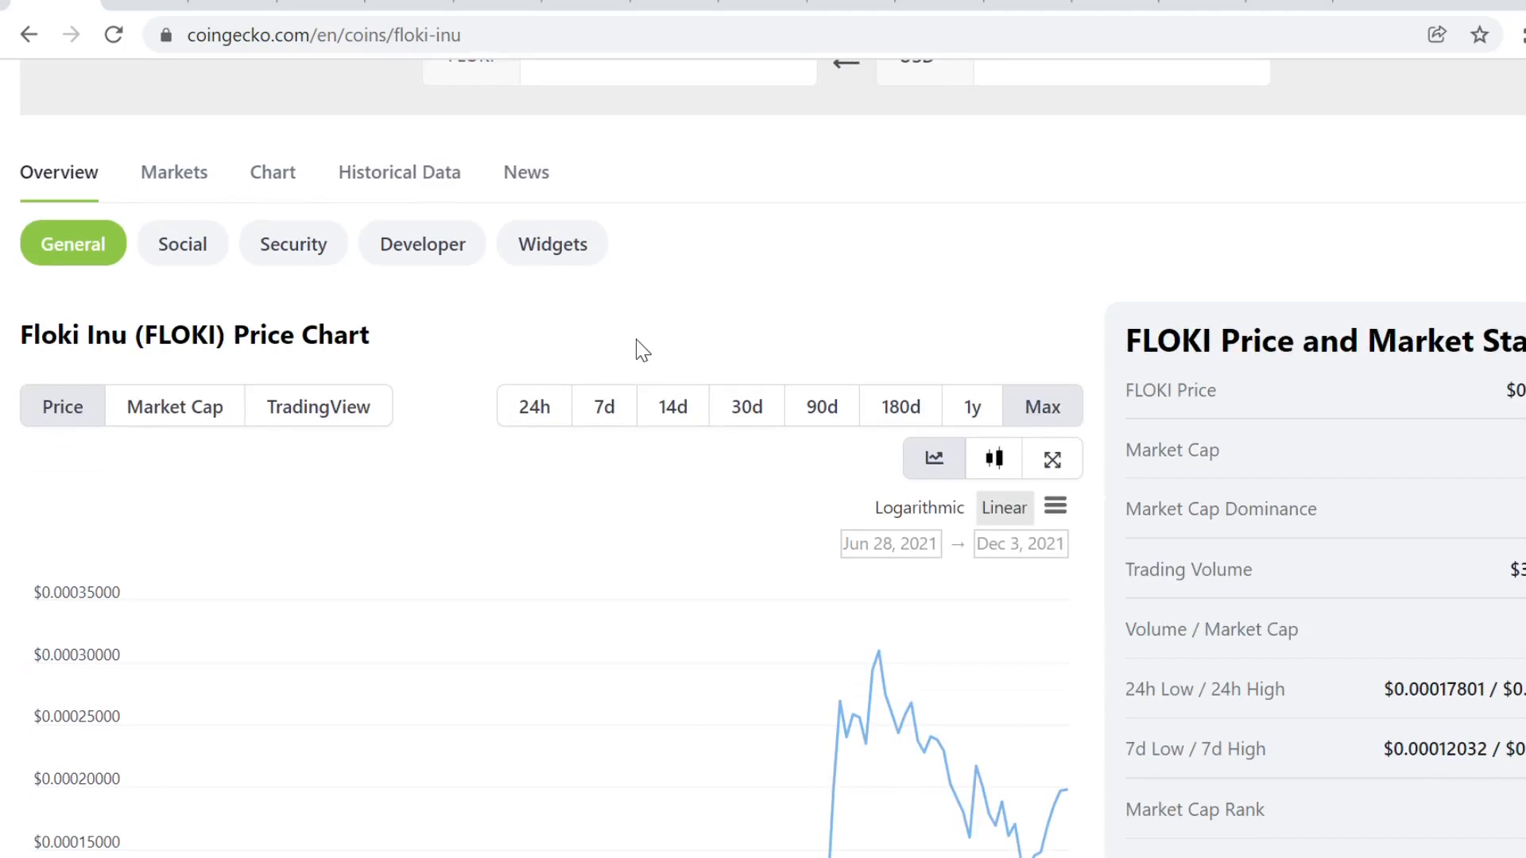
scroll(down, 3)
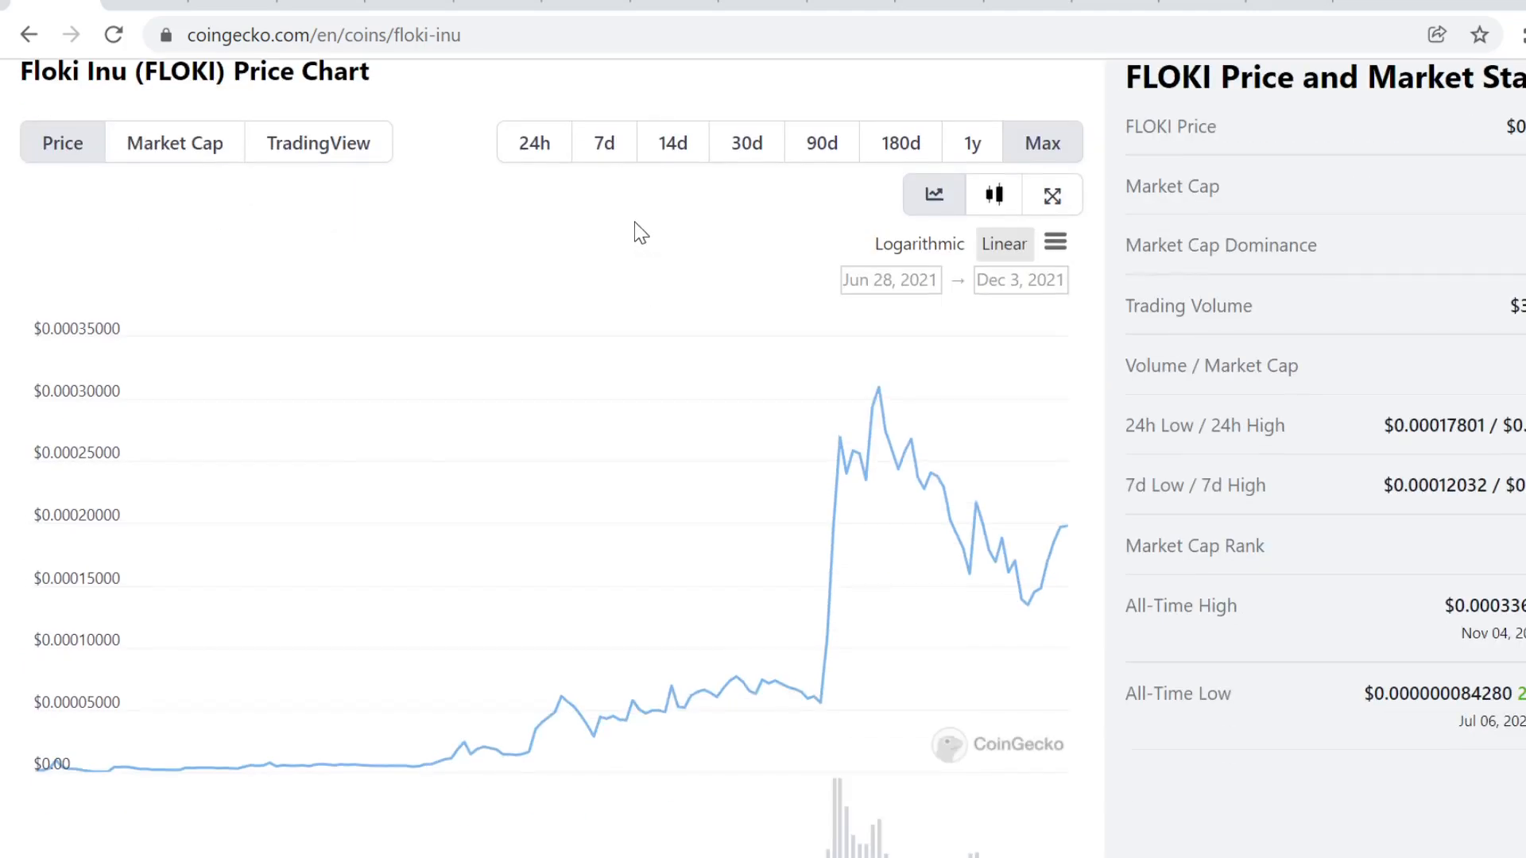
scroll(down, 3)
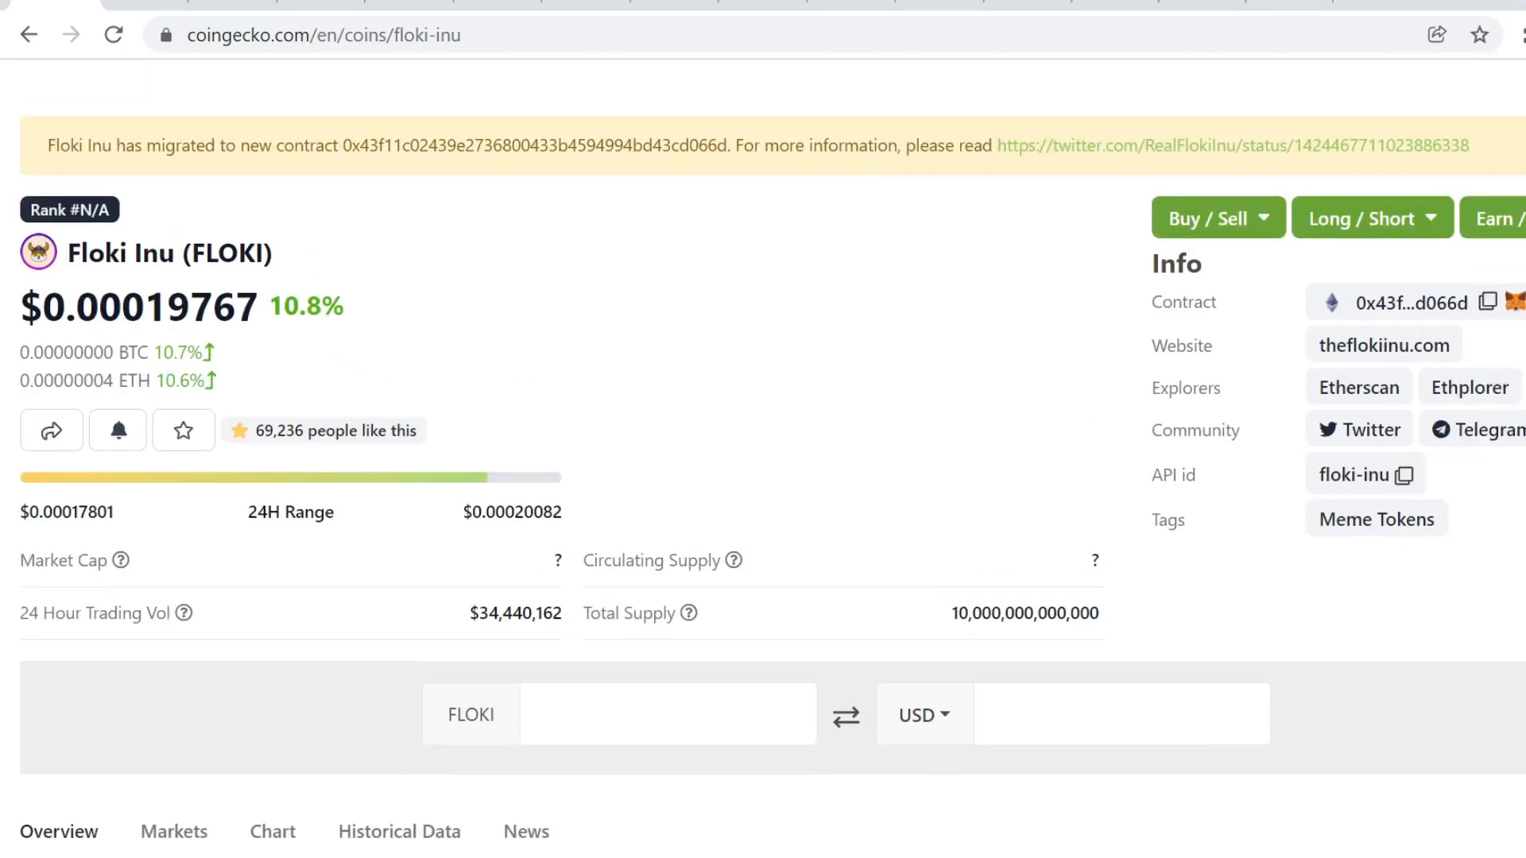
mouse_move(322, 283)
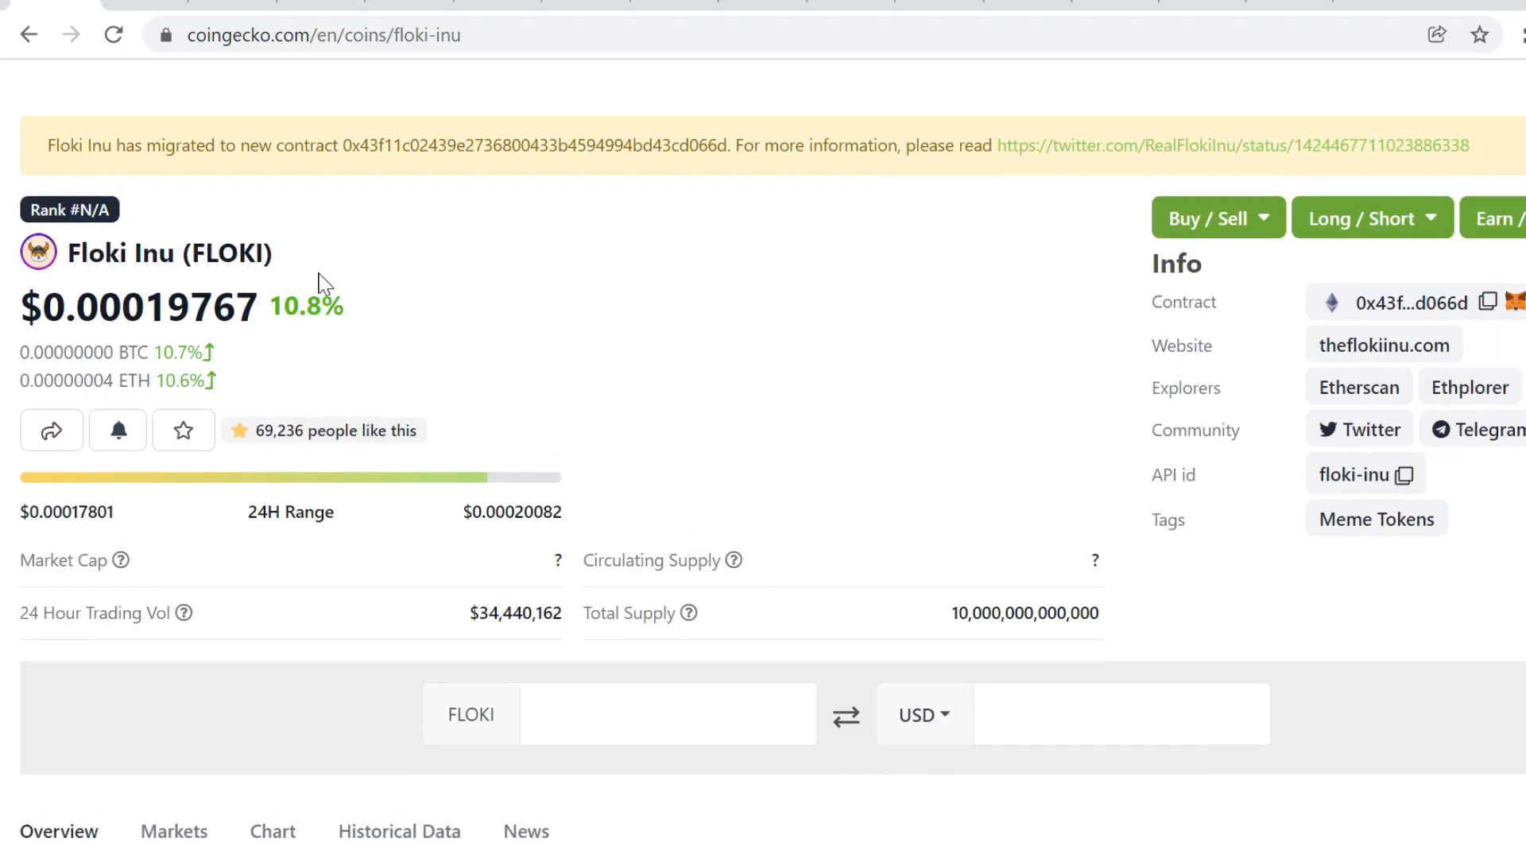
scroll(down, 3)
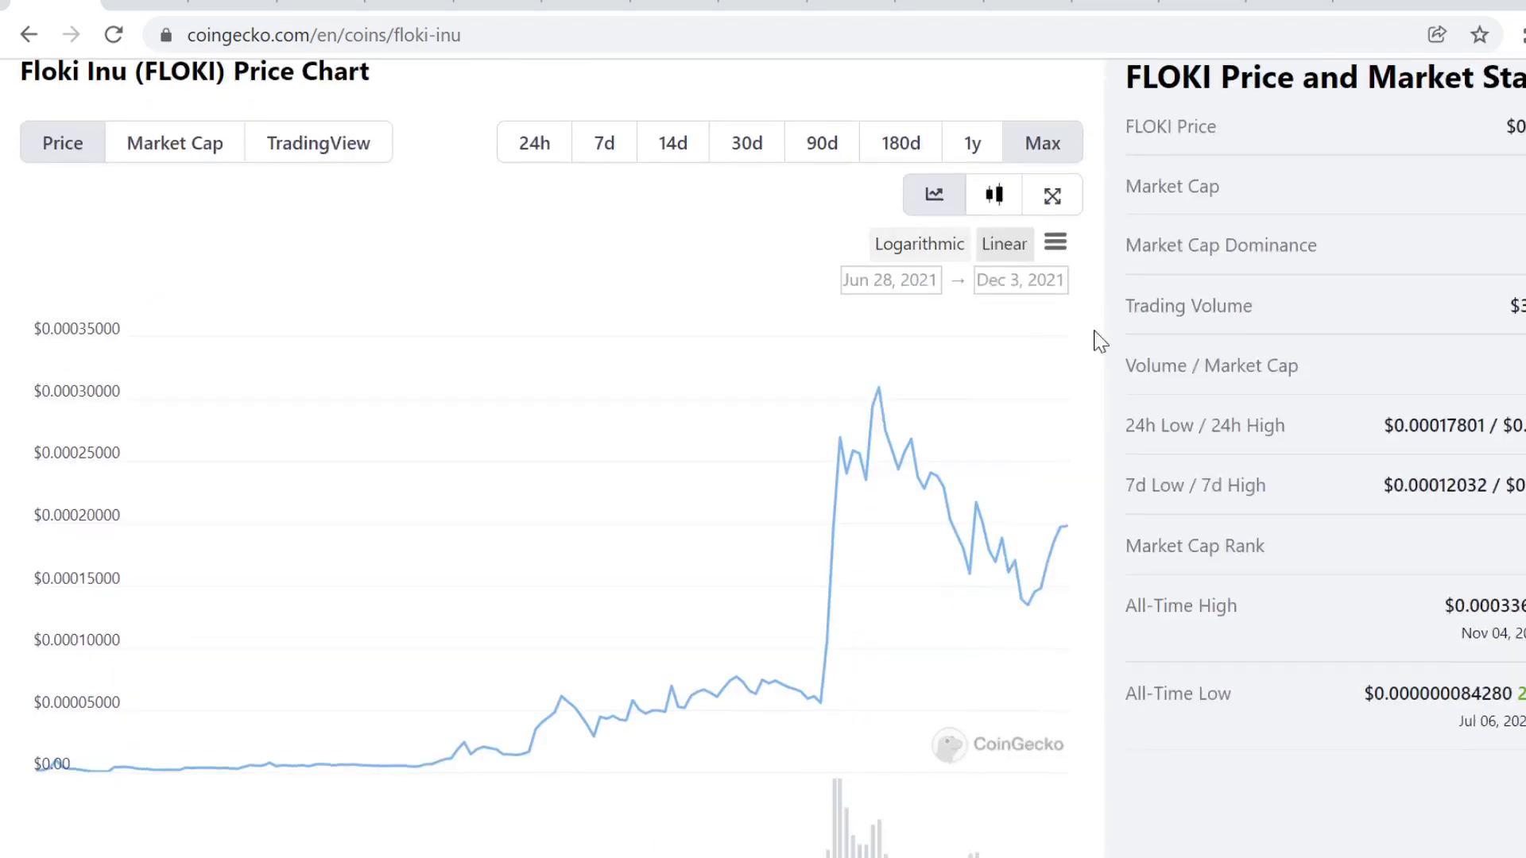
mouse_move(1062, 516)
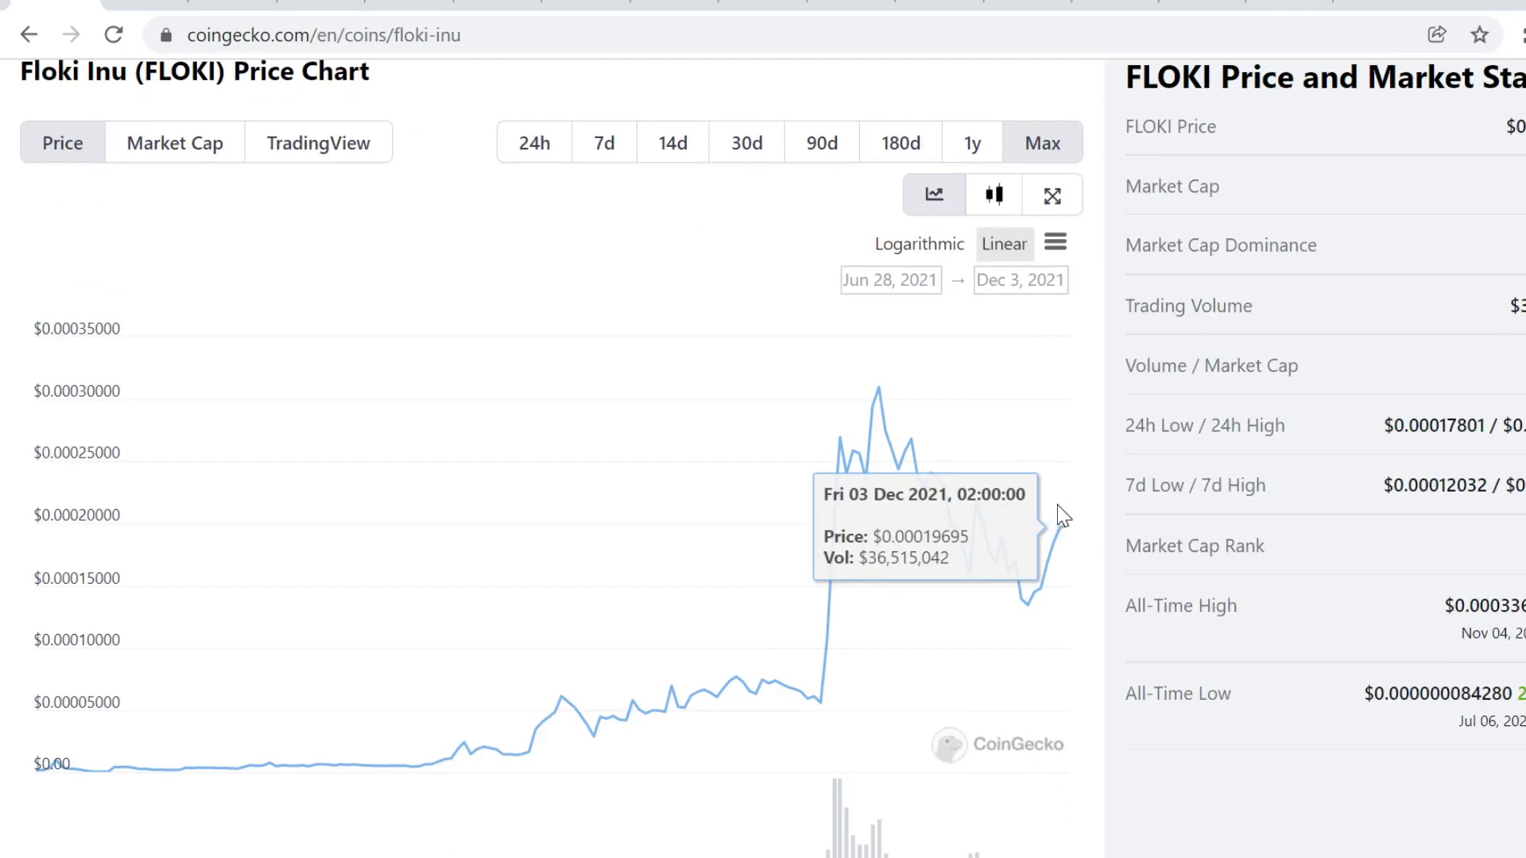
mouse_move(1028, 420)
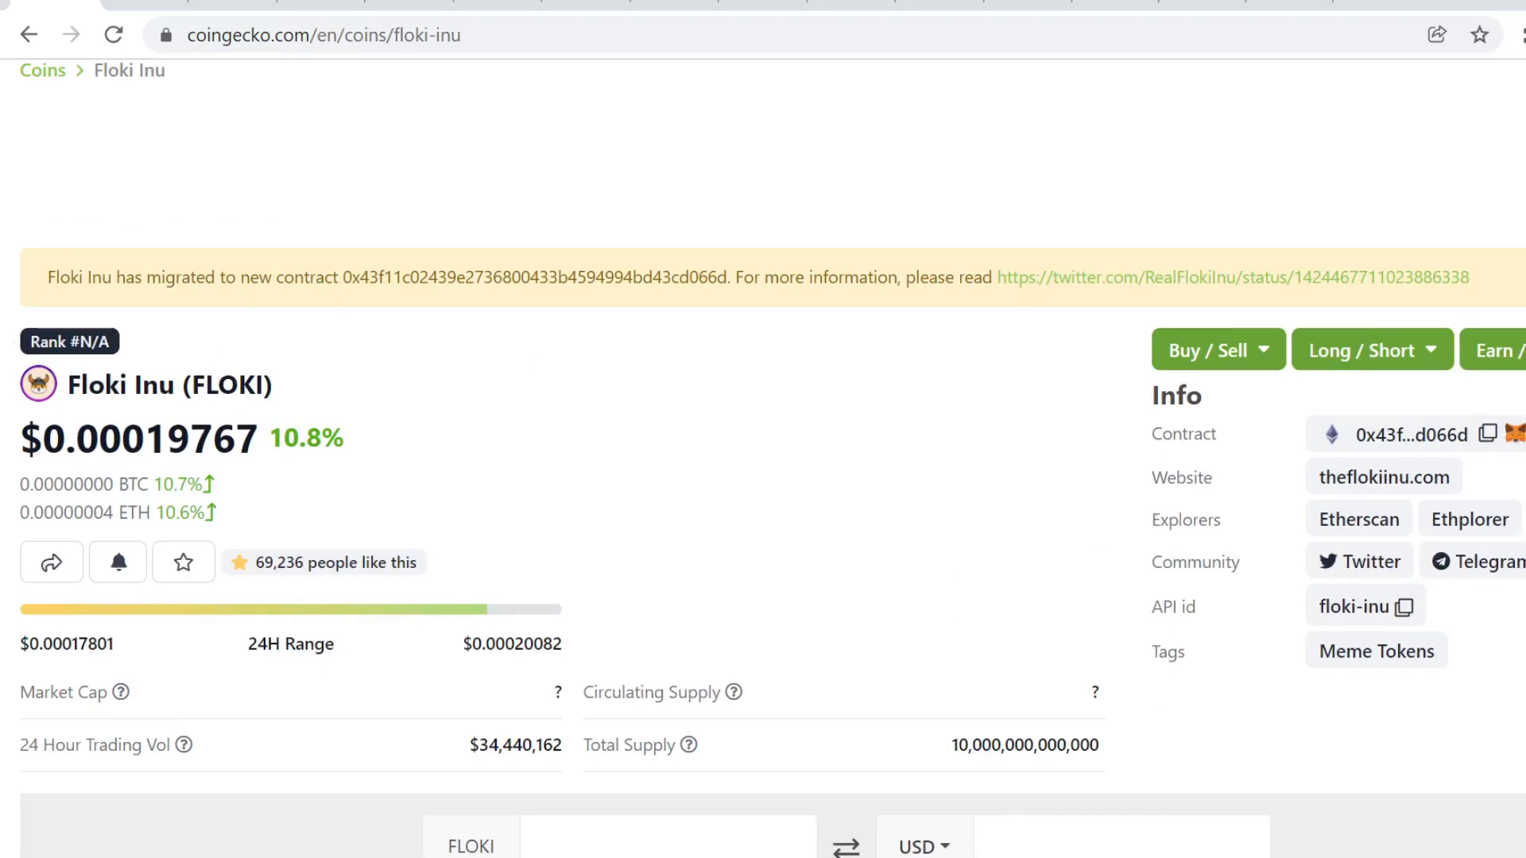
click(1383, 477)
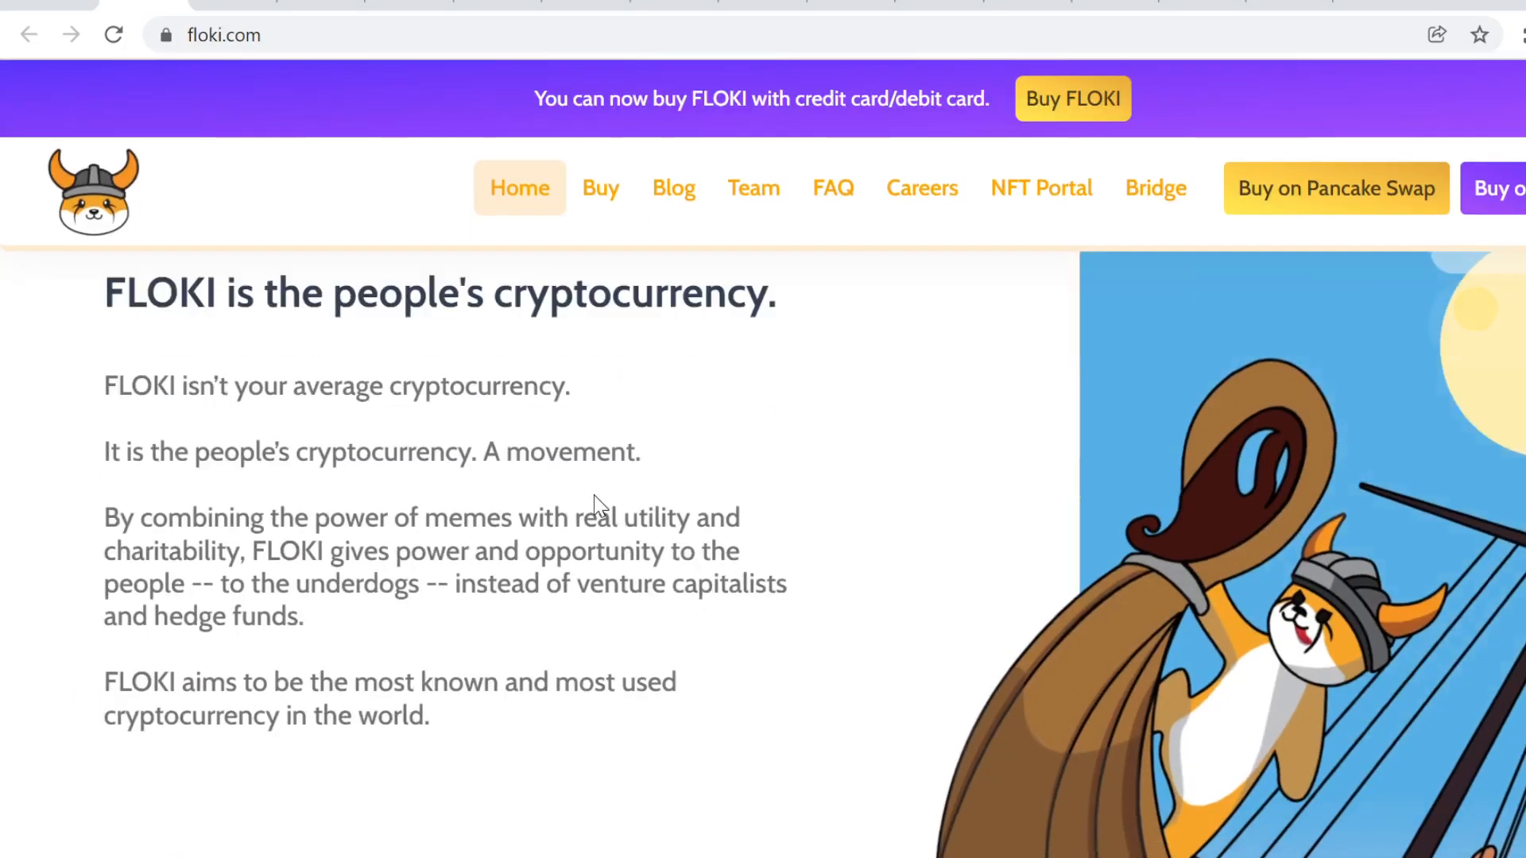
scroll(down, 3)
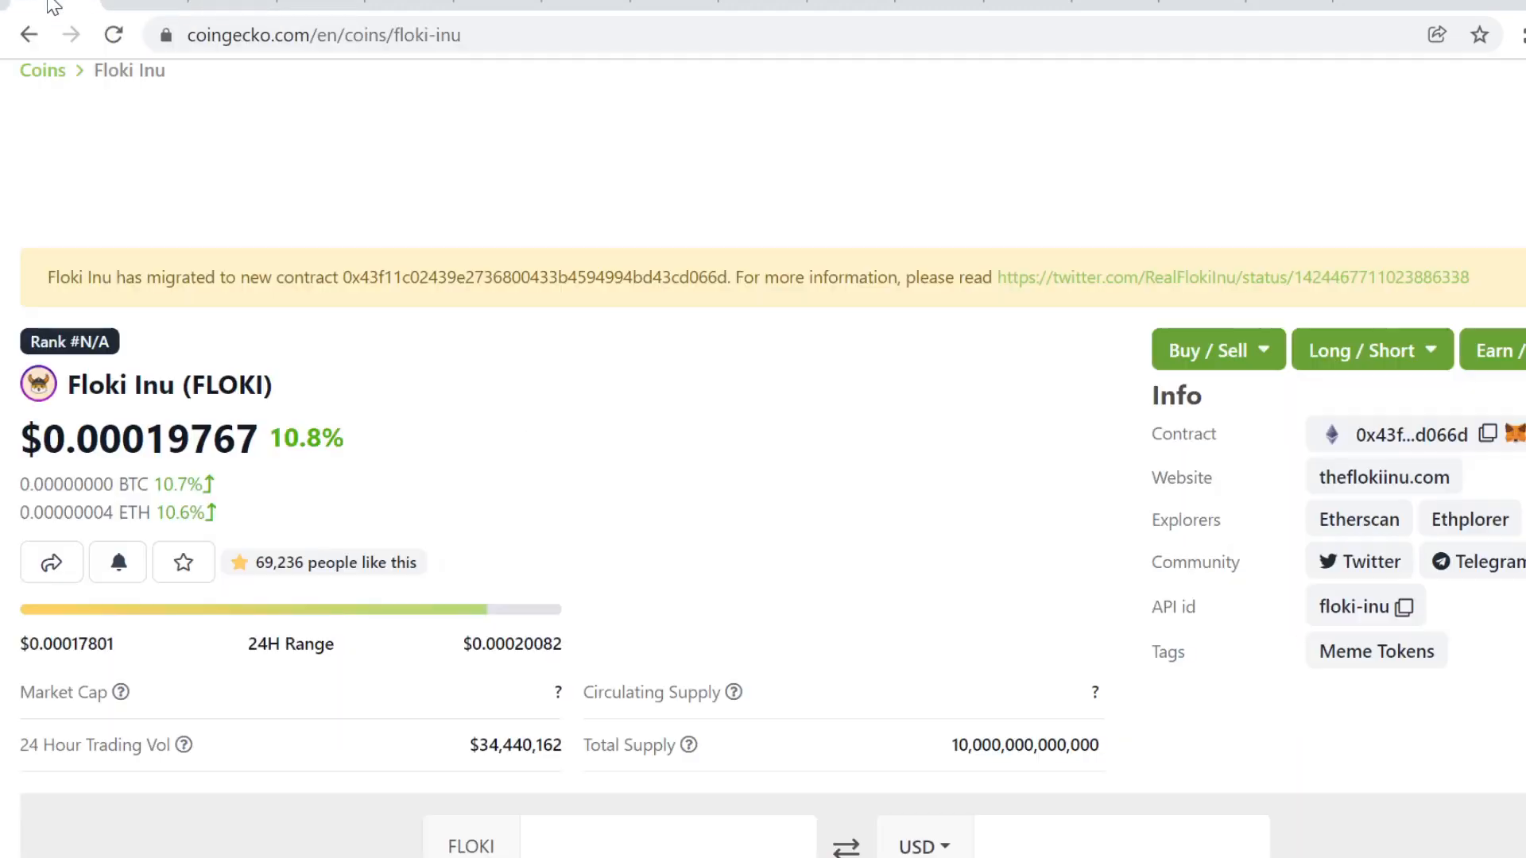
mouse_move(961, 480)
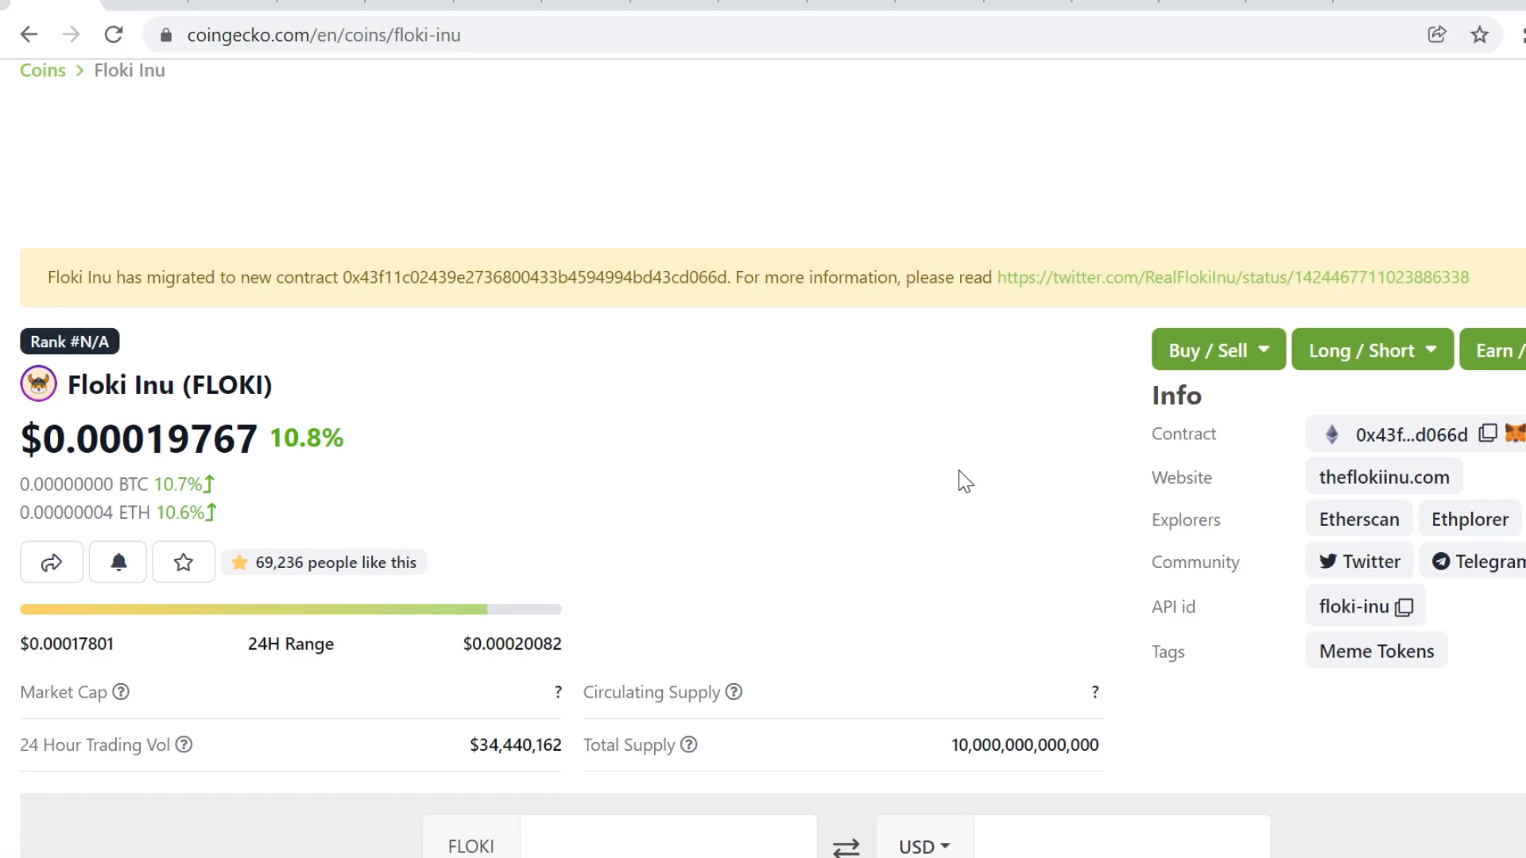
- Scroll the Floki Inu page to frame the Jun 28 – Dec 3, 2021 max-range price chart
scroll(down, 3)
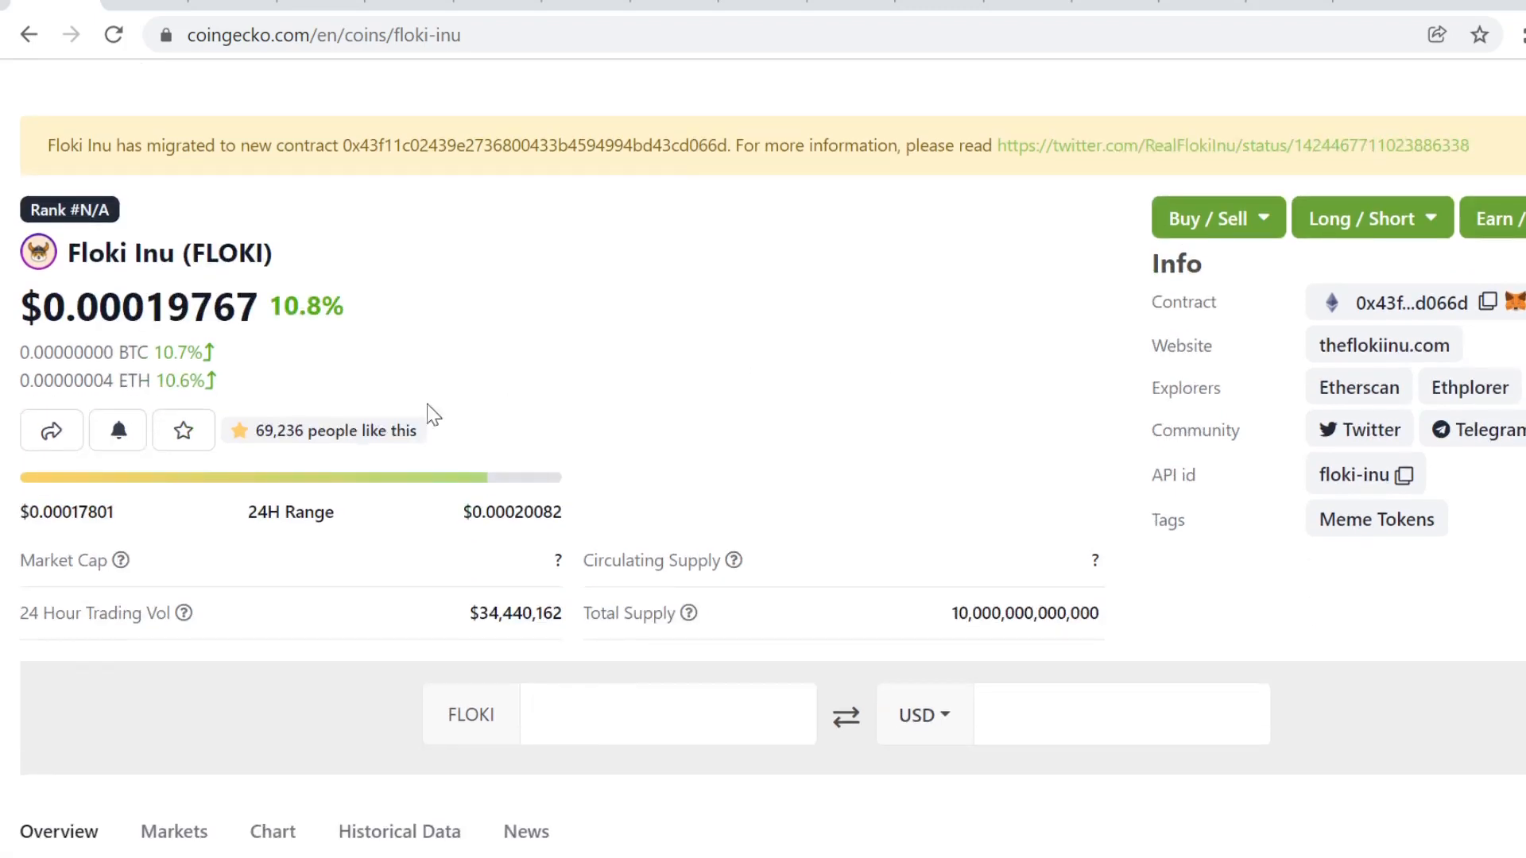
scroll(down, 3)
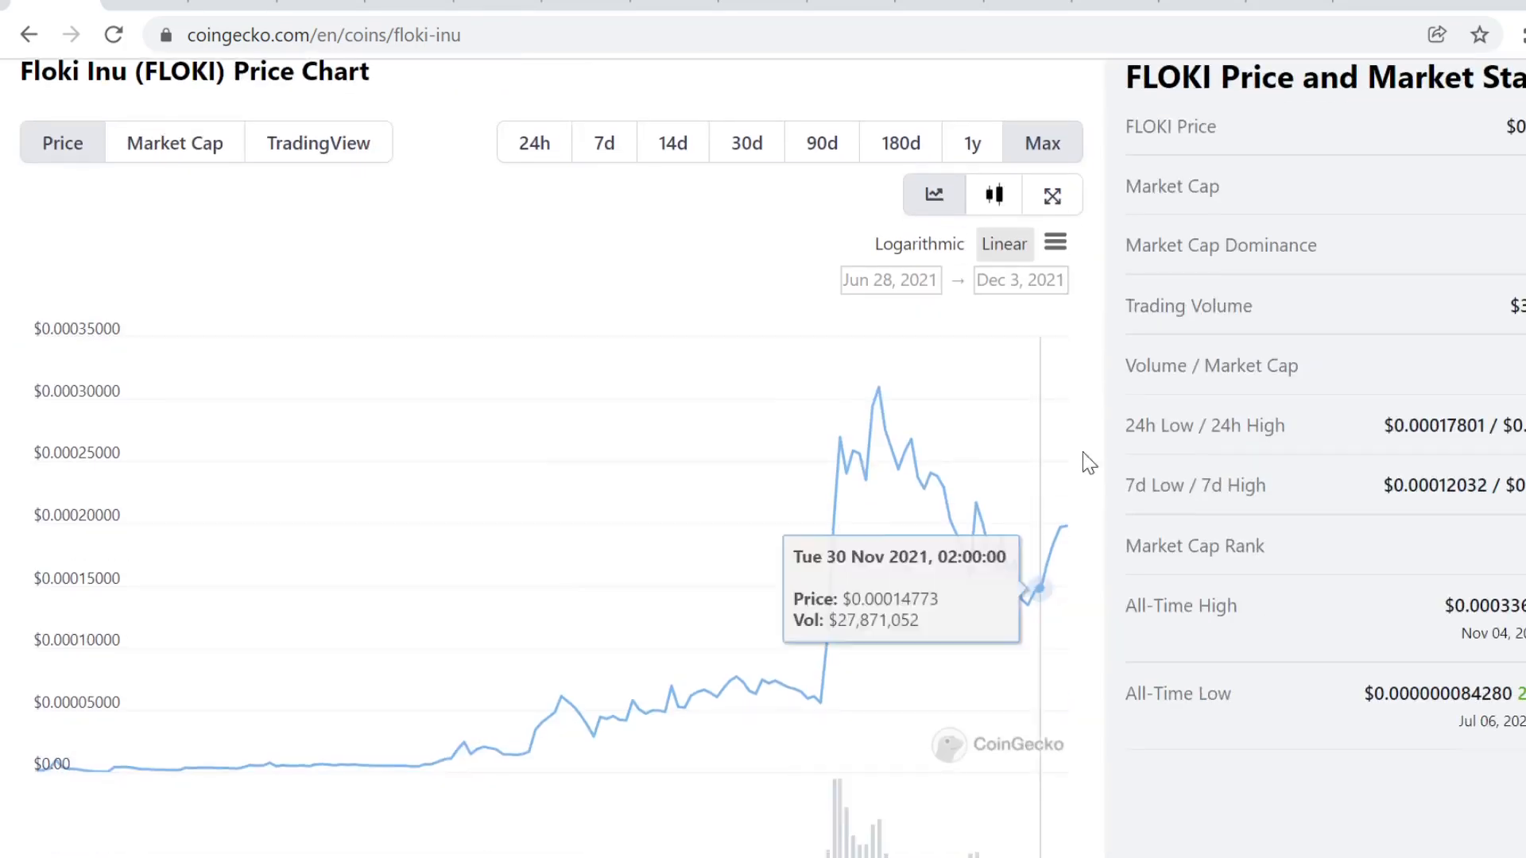
scroll(up, 3)
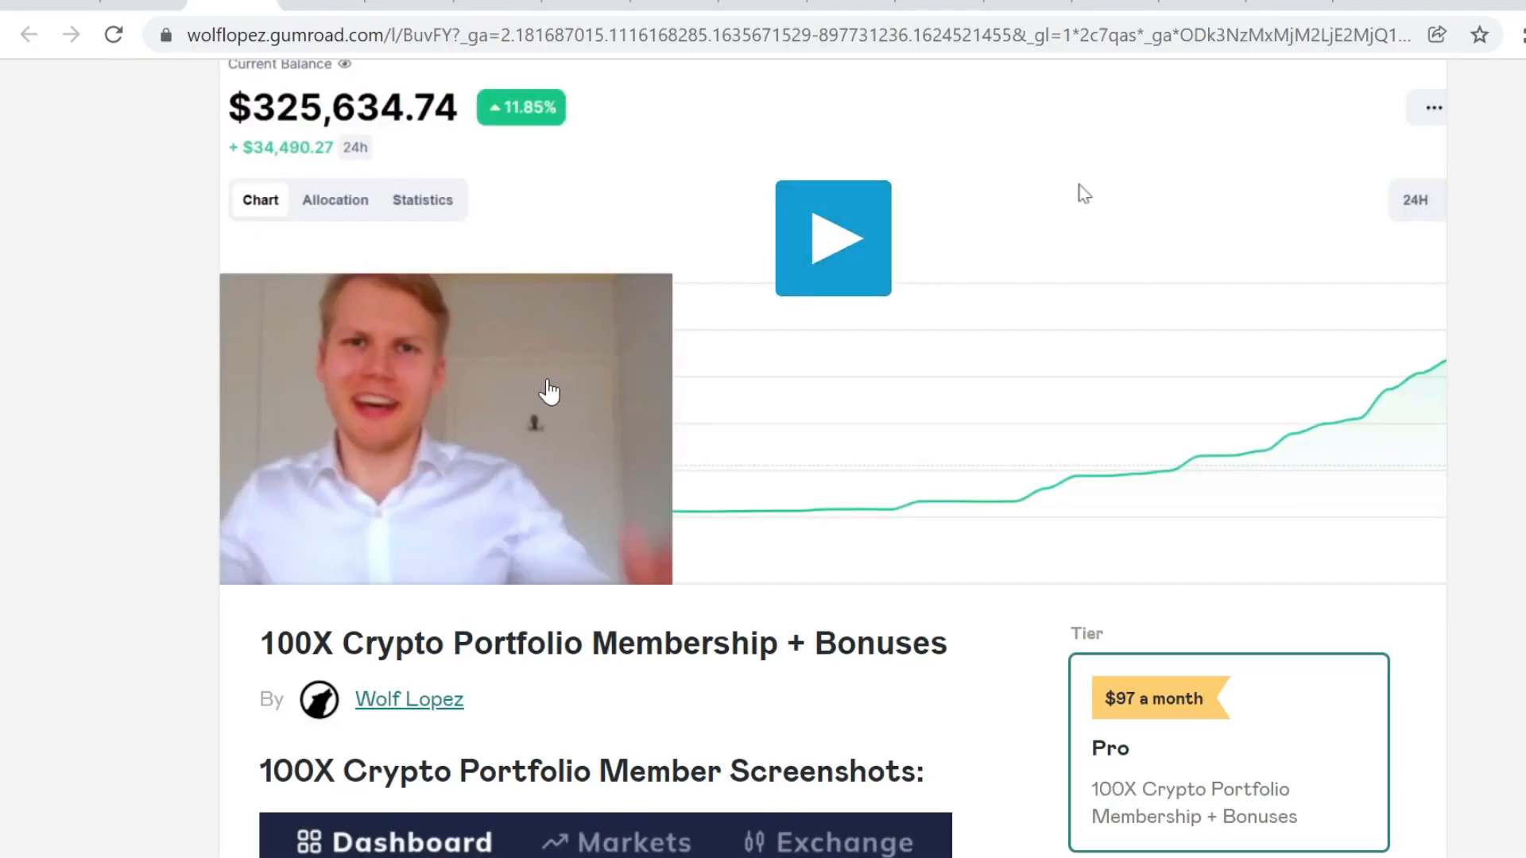
- Scroll the membership sales page past the Q4 gains charts to the 'Here's Everything Included' bonus list
scroll(down, 3)
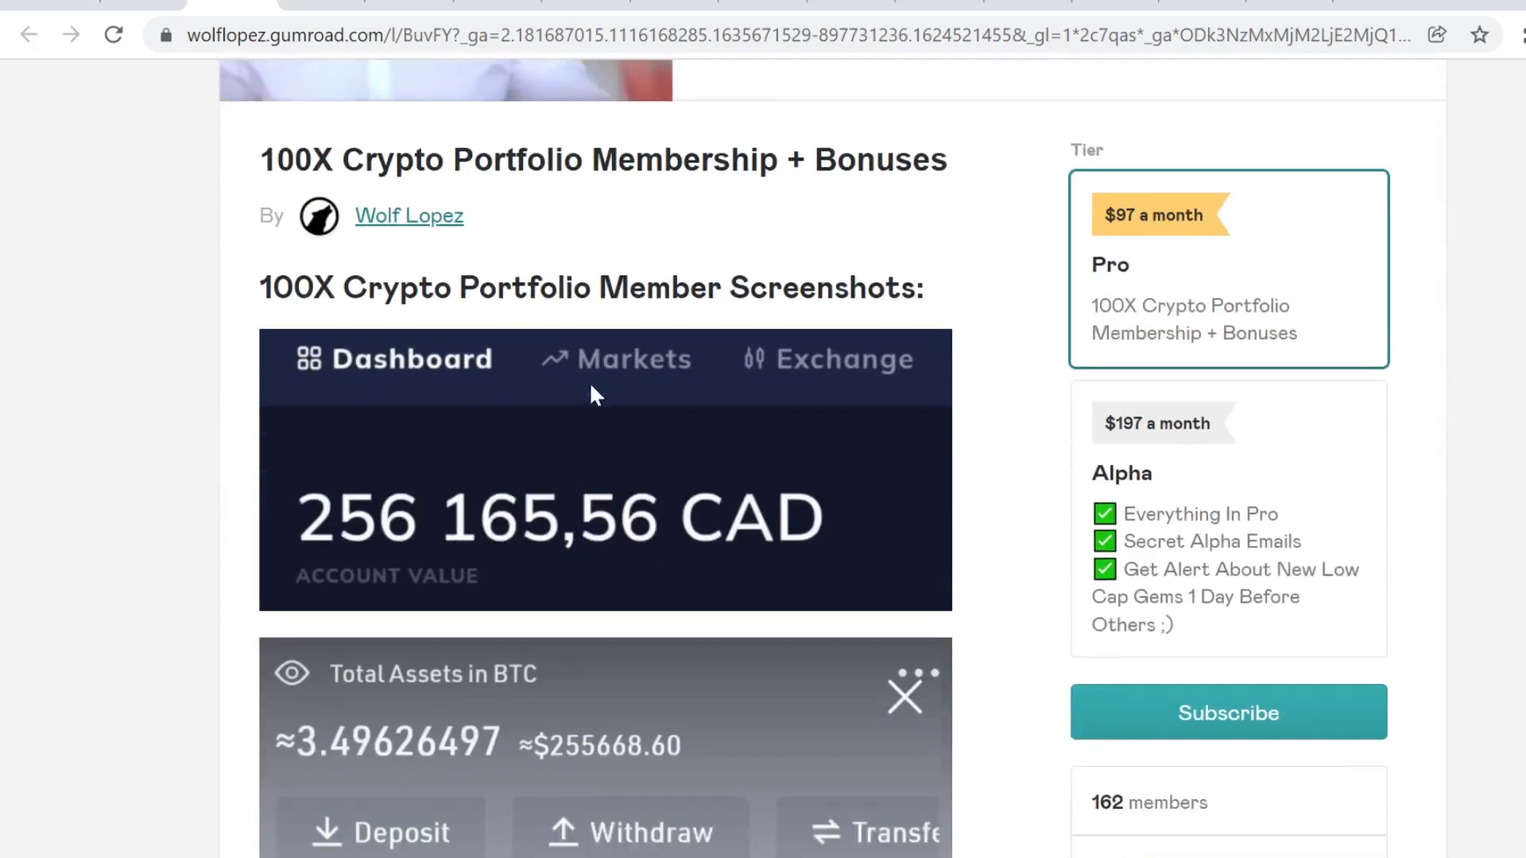
scroll(down, 3)
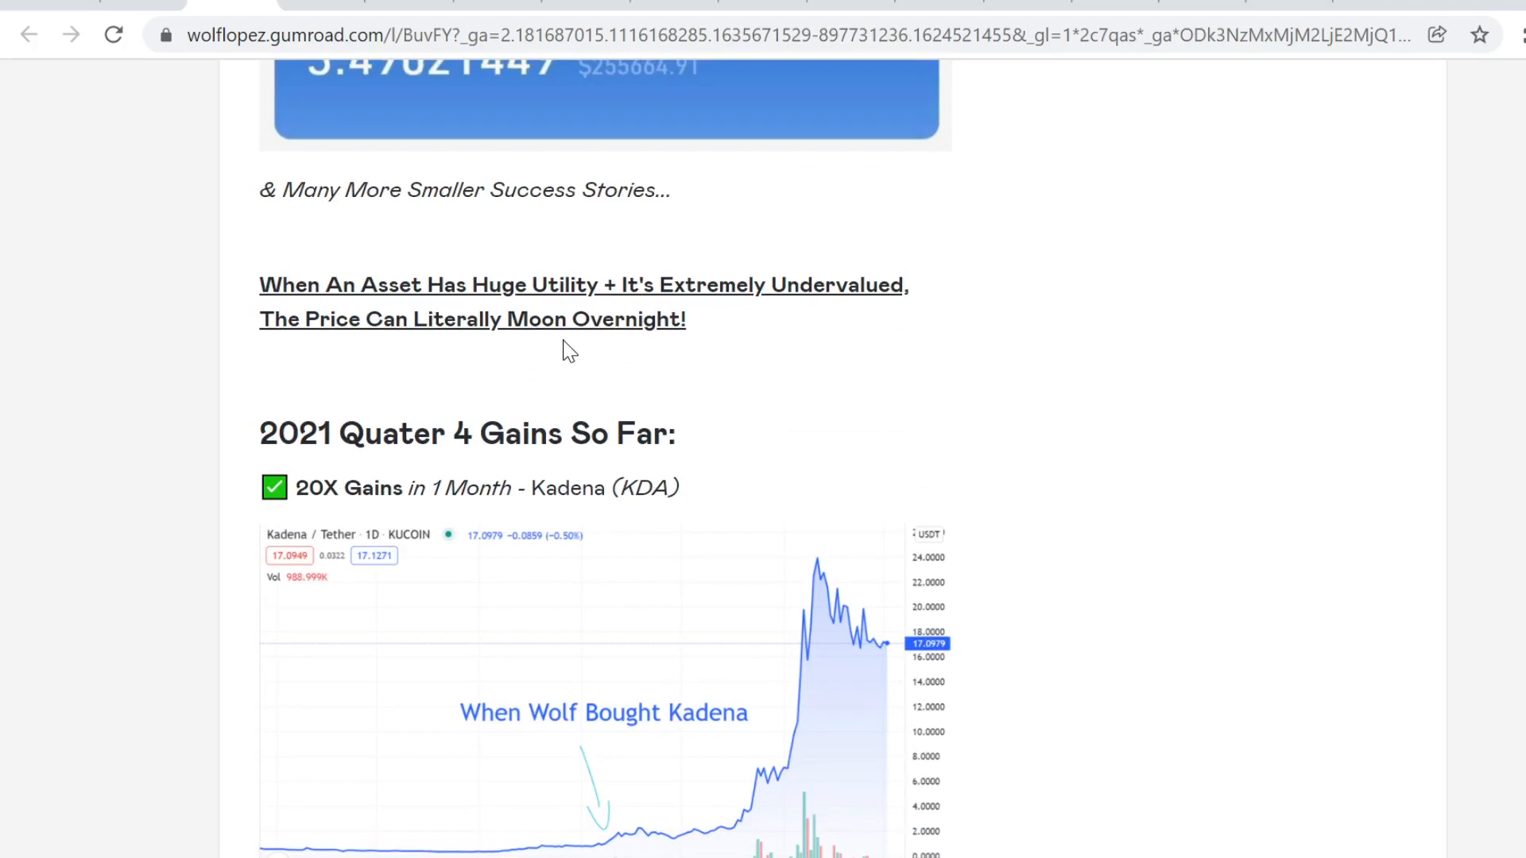
mouse_move(577, 379)
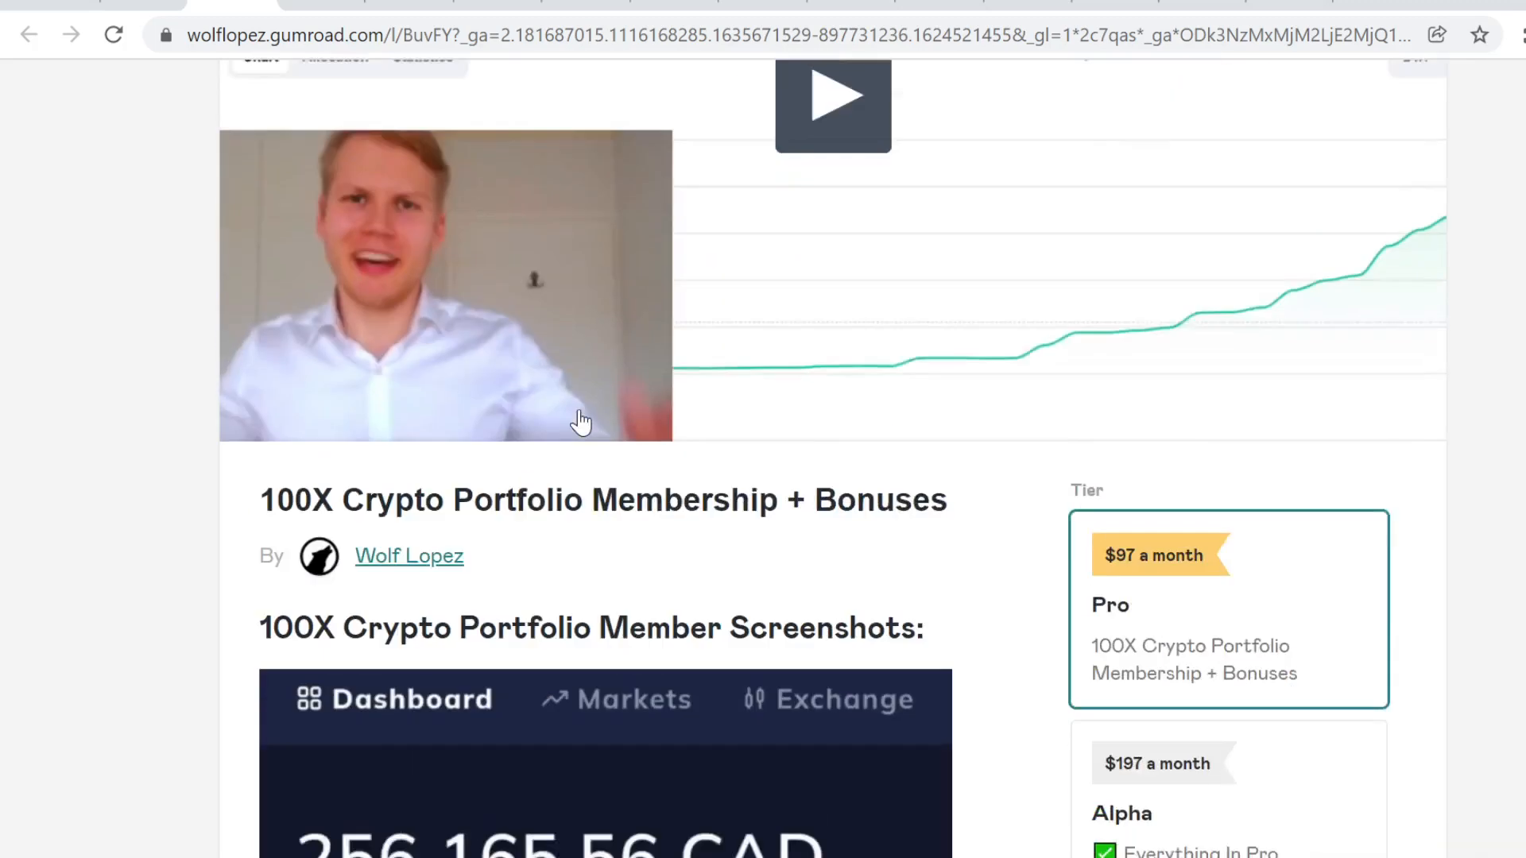
scroll(down, 3)
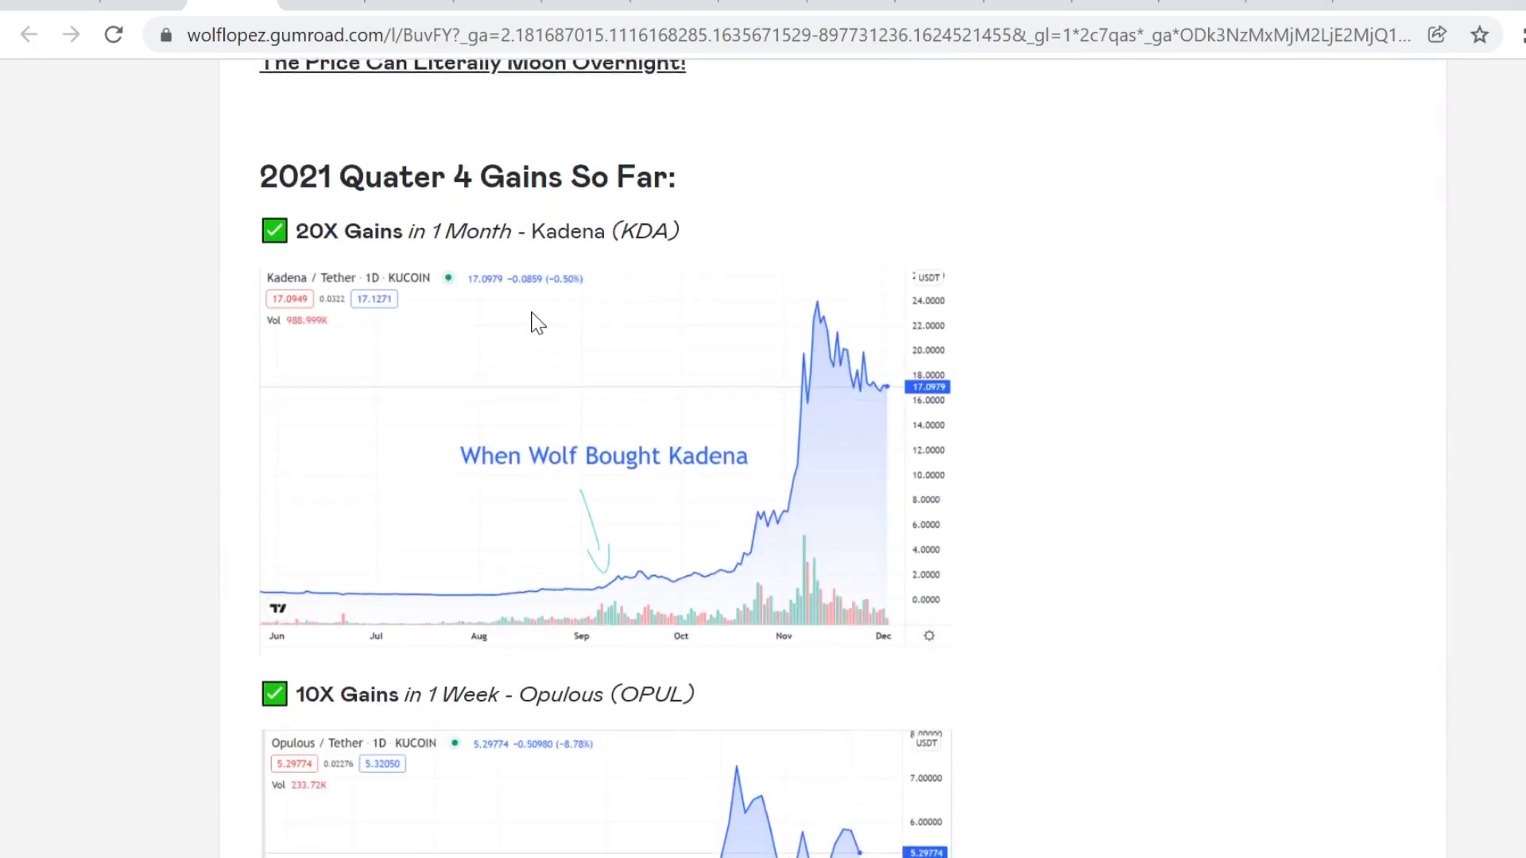
scroll(down, 3)
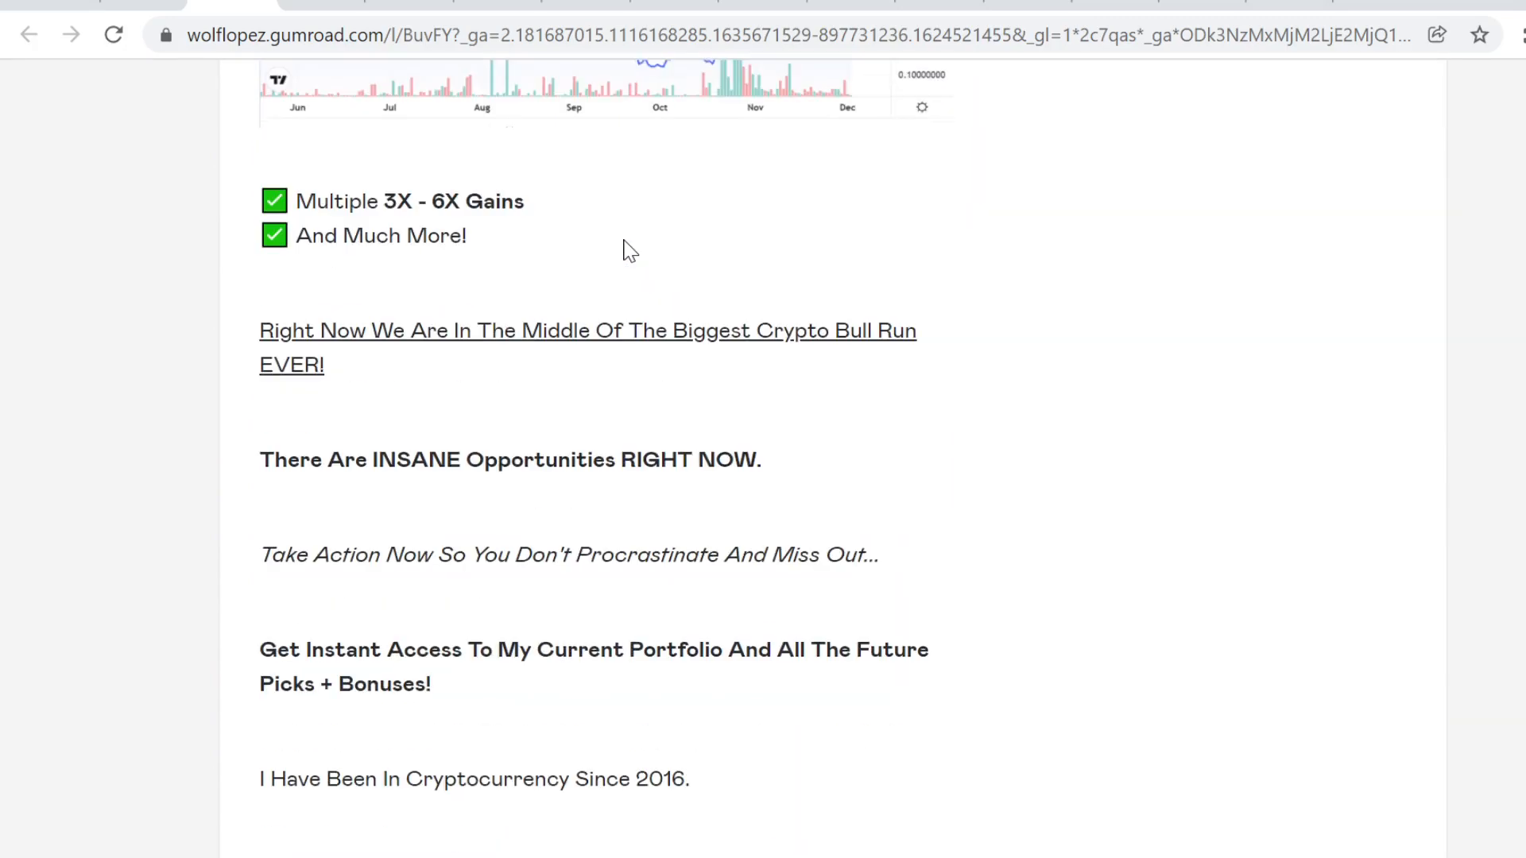
scroll(down, 3)
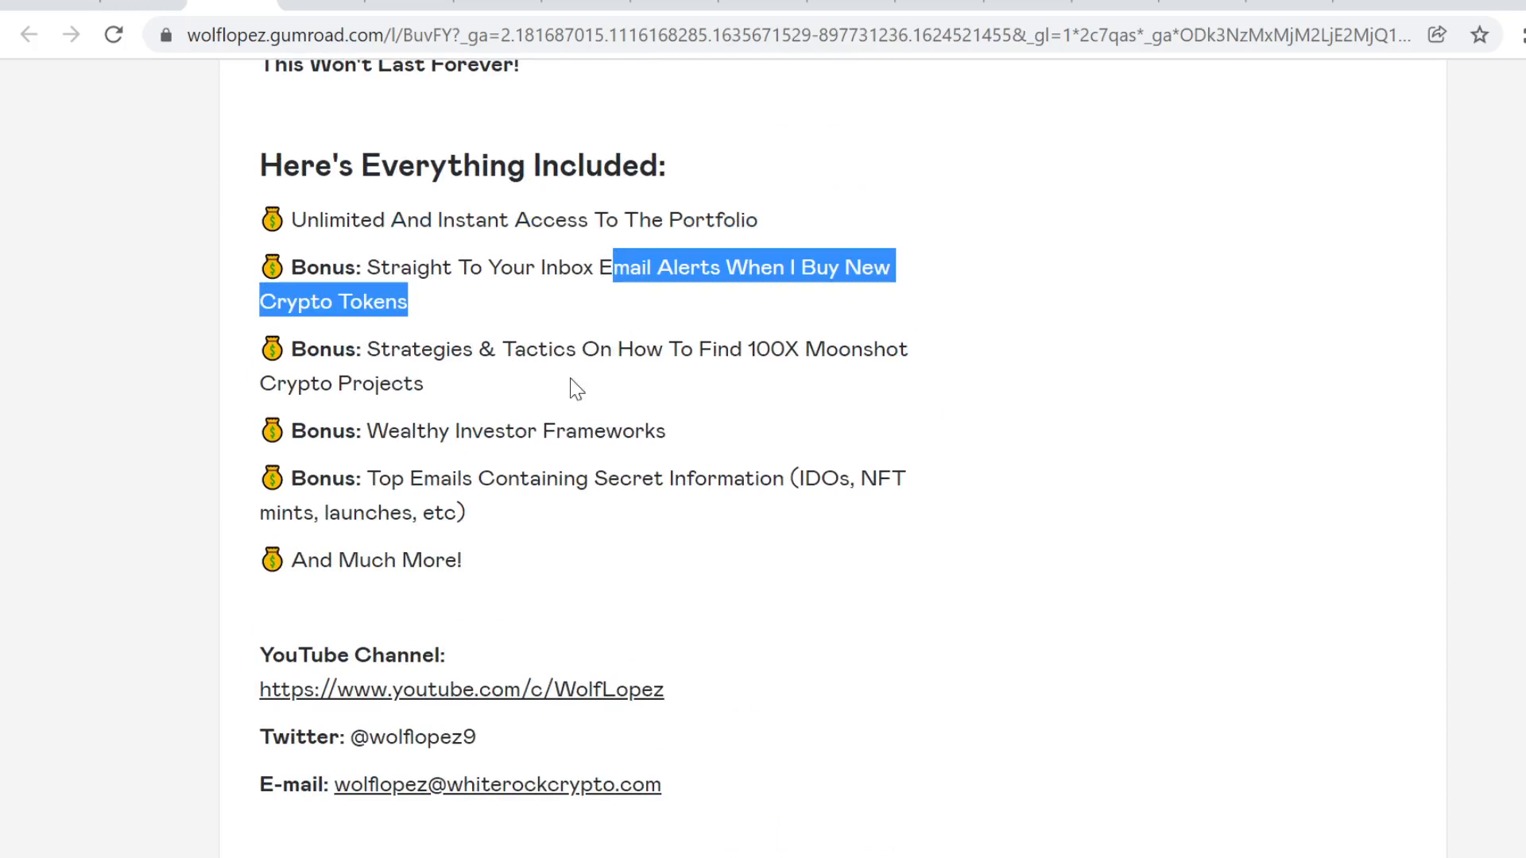
mouse_move(483, 400)
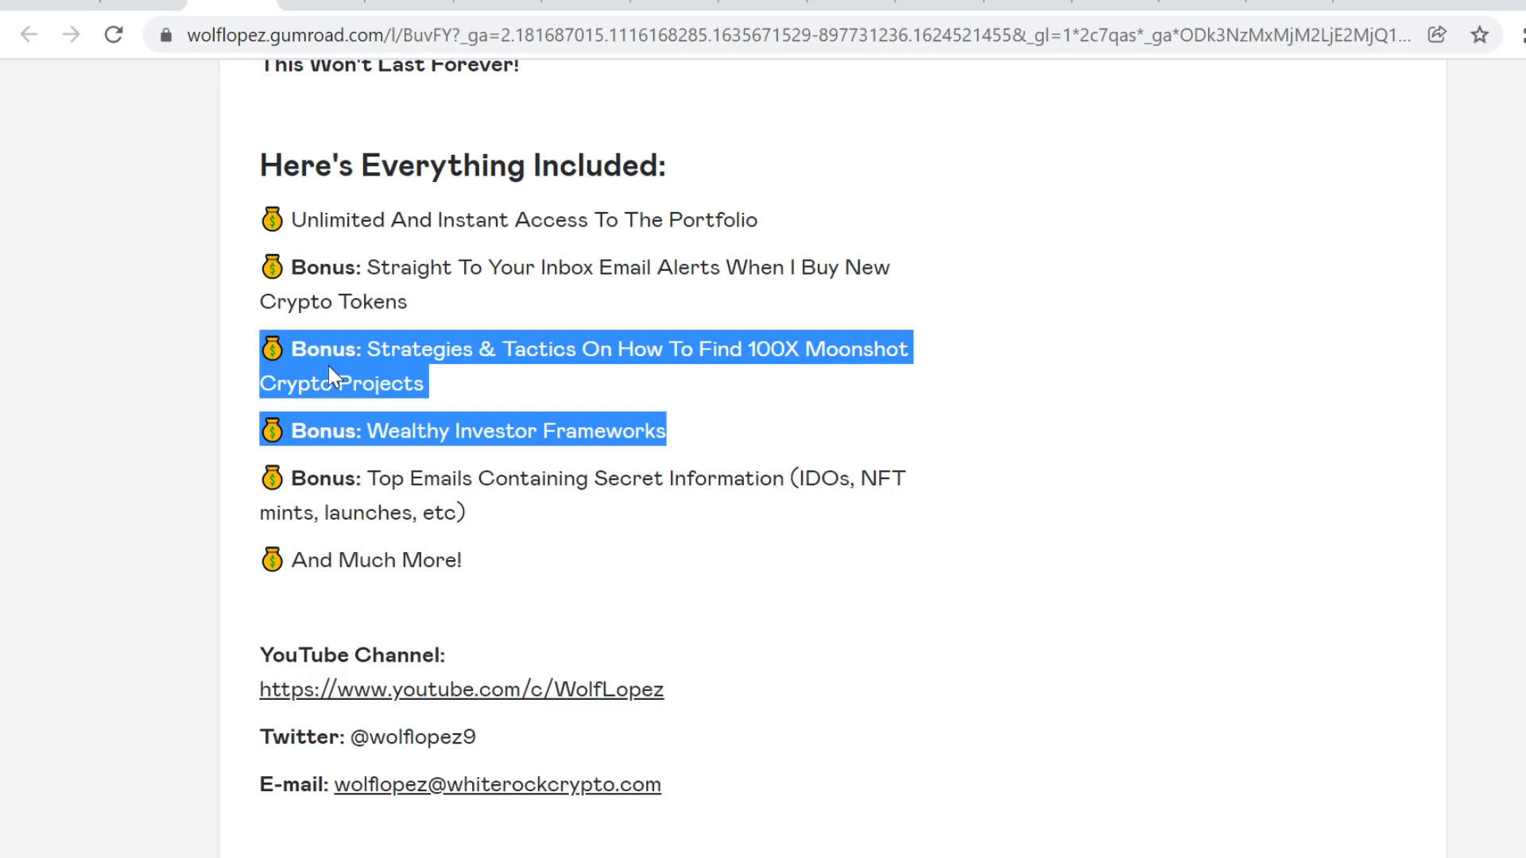
click(668, 431)
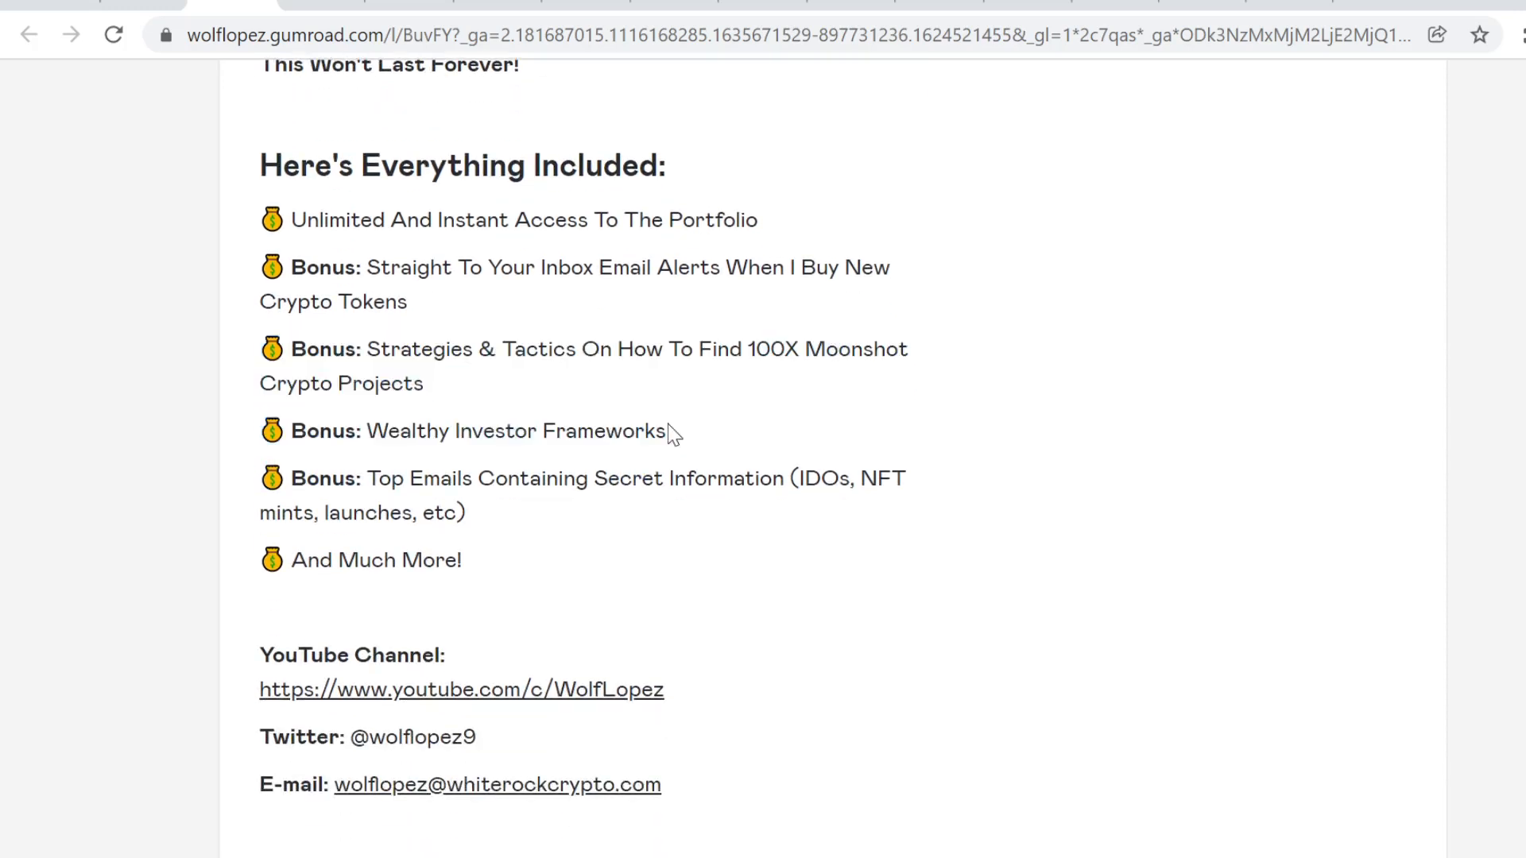
drag(426, 431, 666, 431)
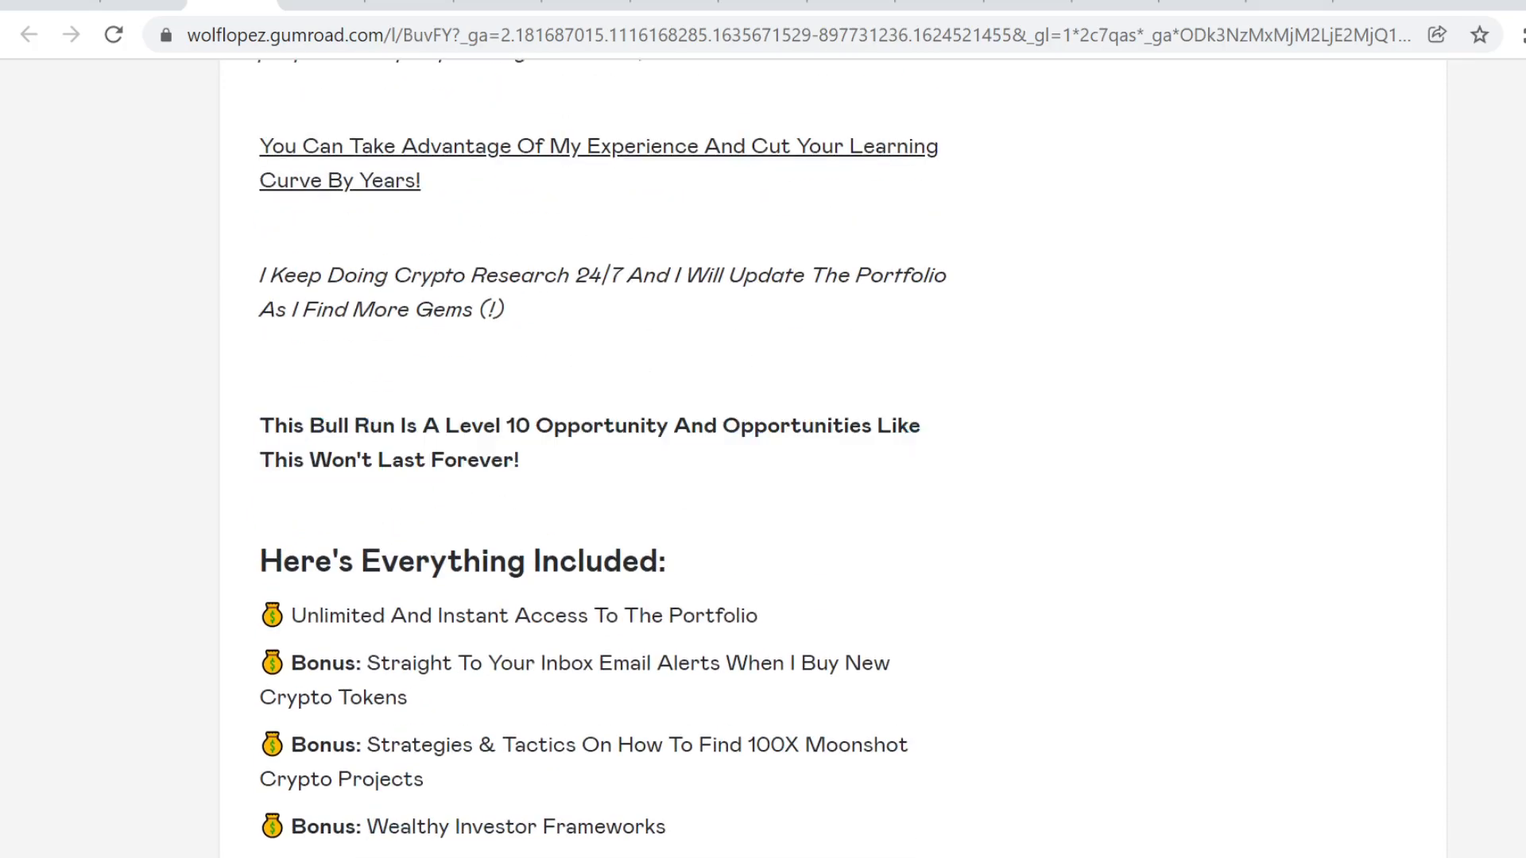
scroll(down, 3)
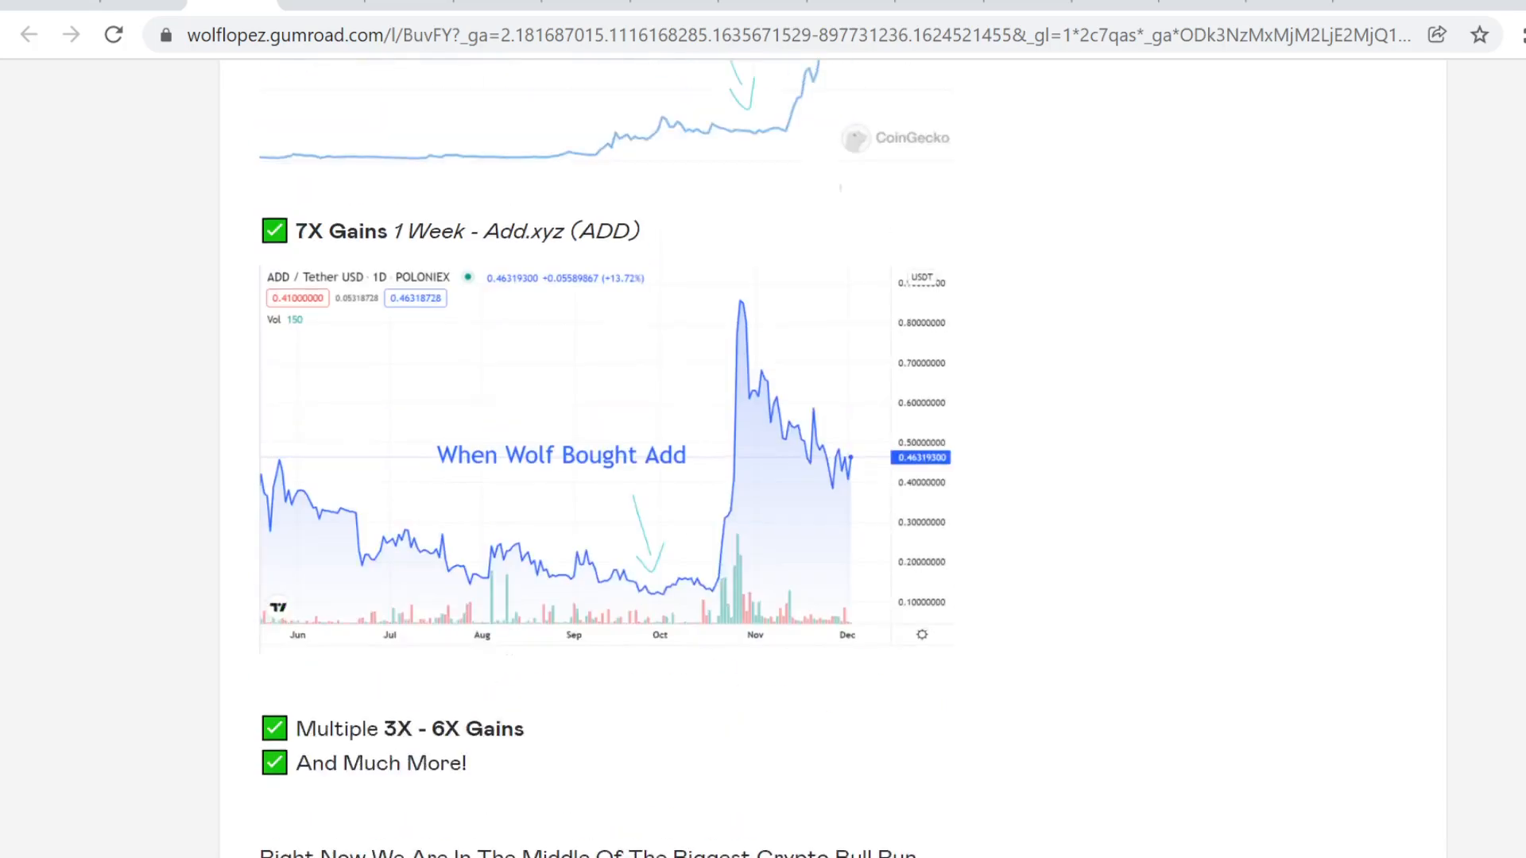